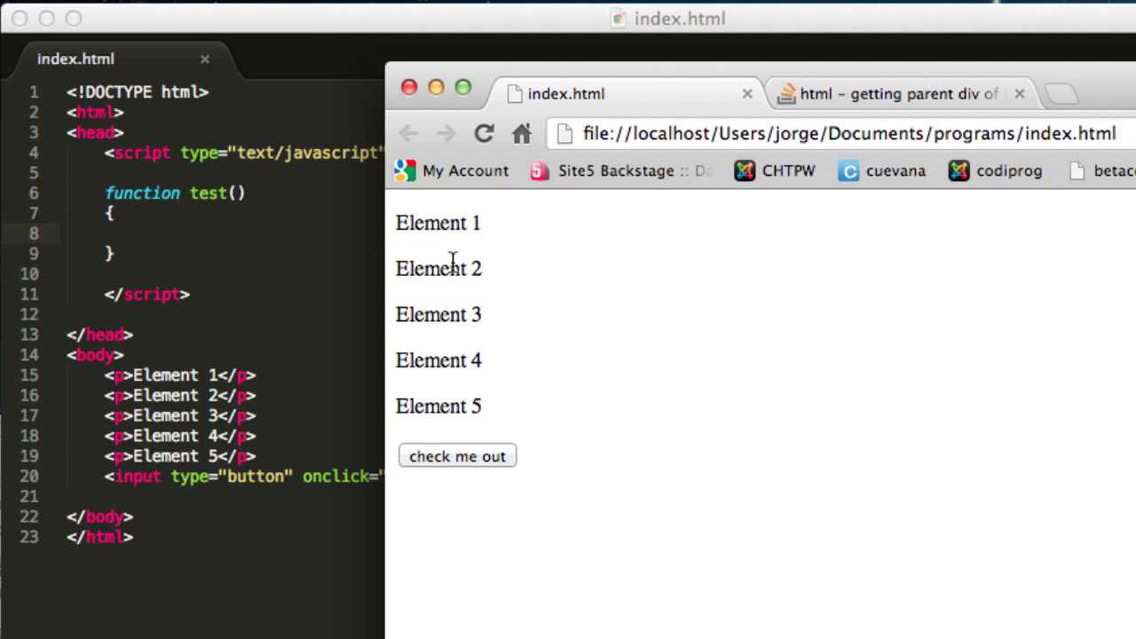
mouse_move(408, 227)
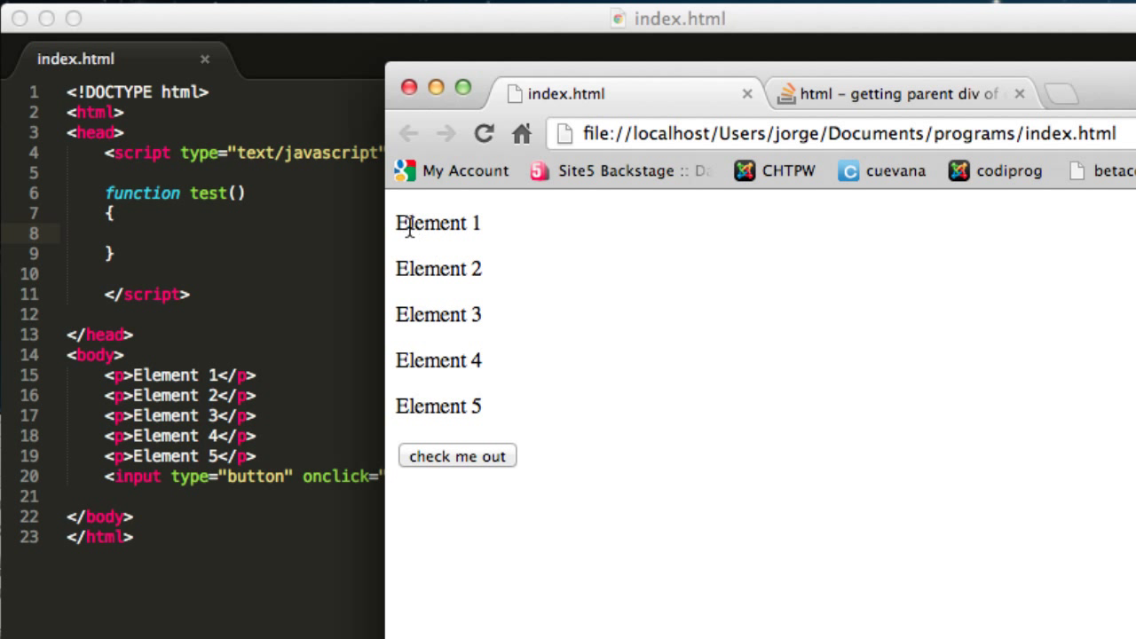
Highlight the five paragraphs, then run the 'check me out' button twice so Element 1–4 disappear
left_click_drag(408, 223, 483, 404)
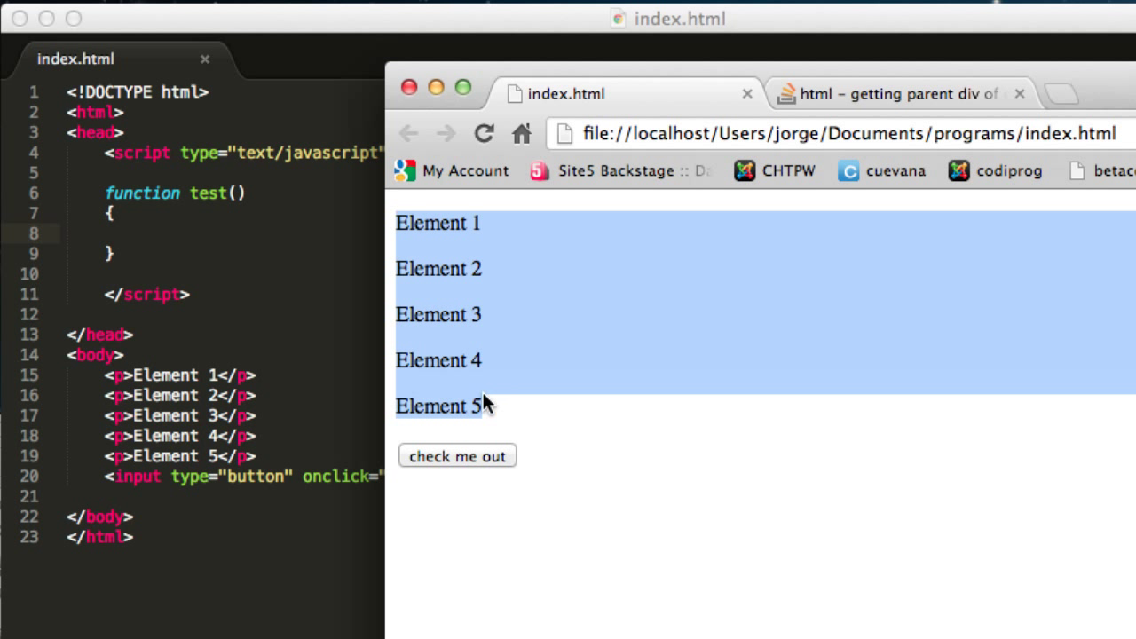
mouse_move(507, 470)
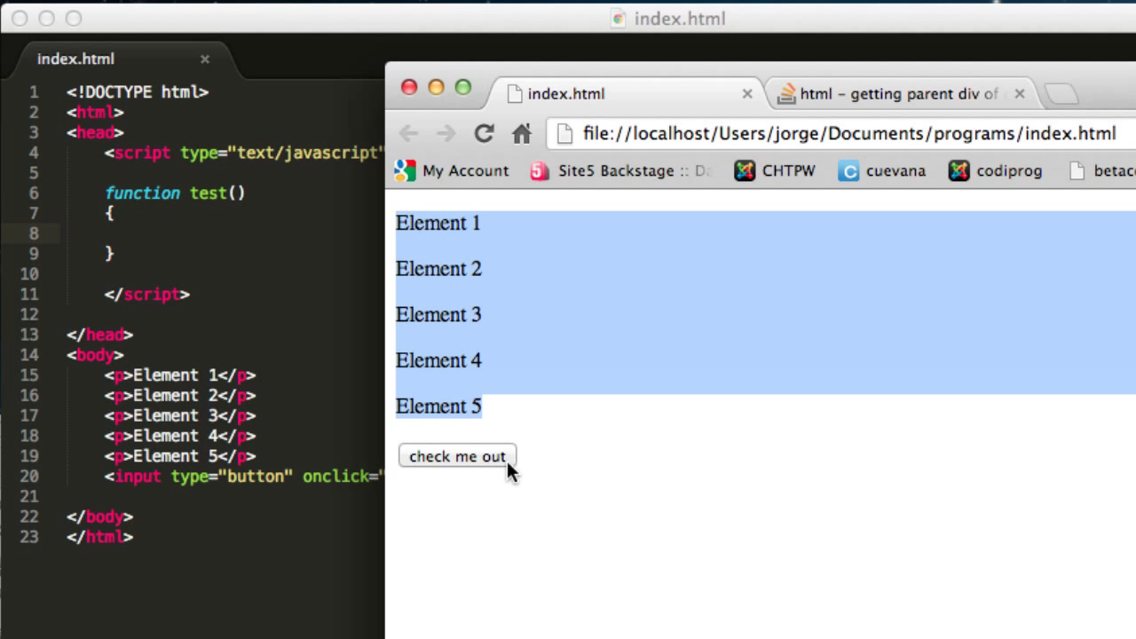
mouse_move(468, 465)
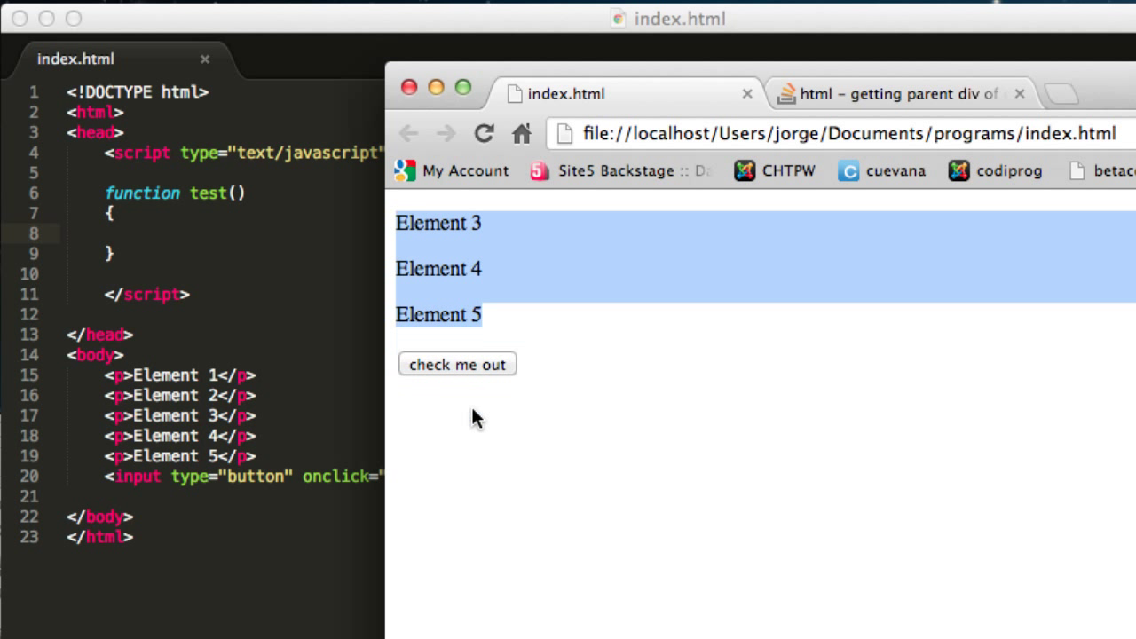
left_click(458, 364)
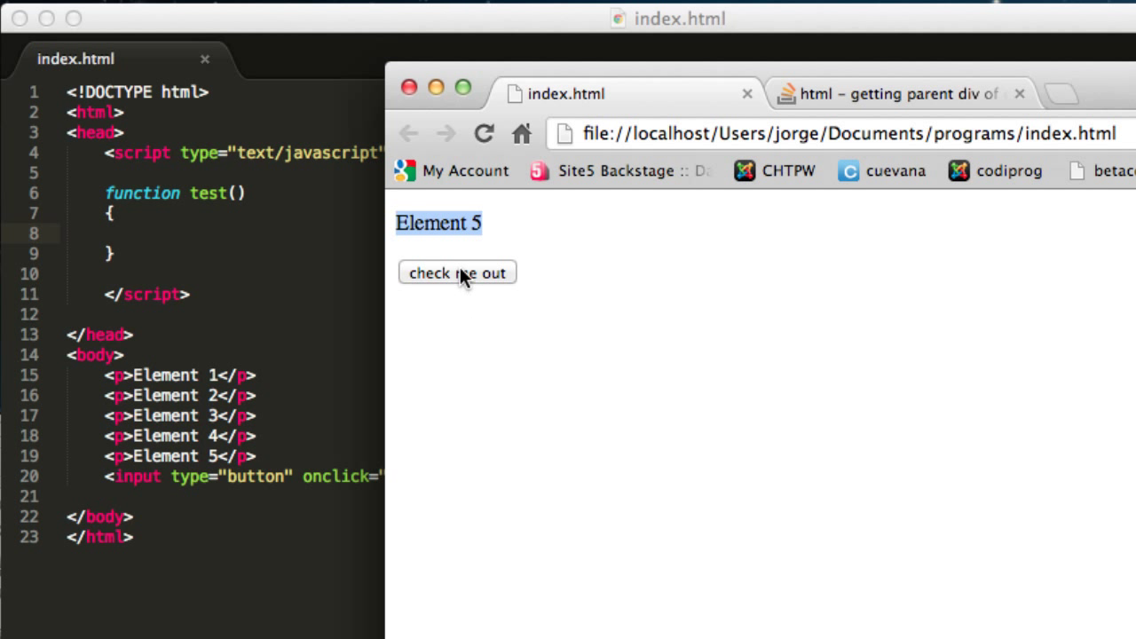
left_click(483, 133)
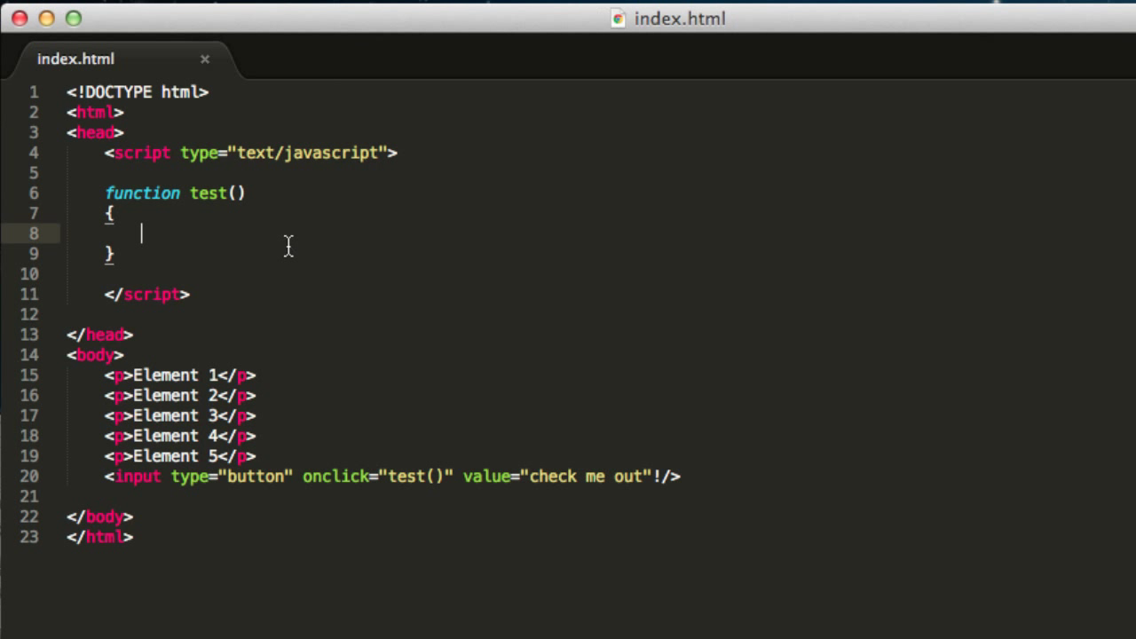
mouse_move(264, 238)
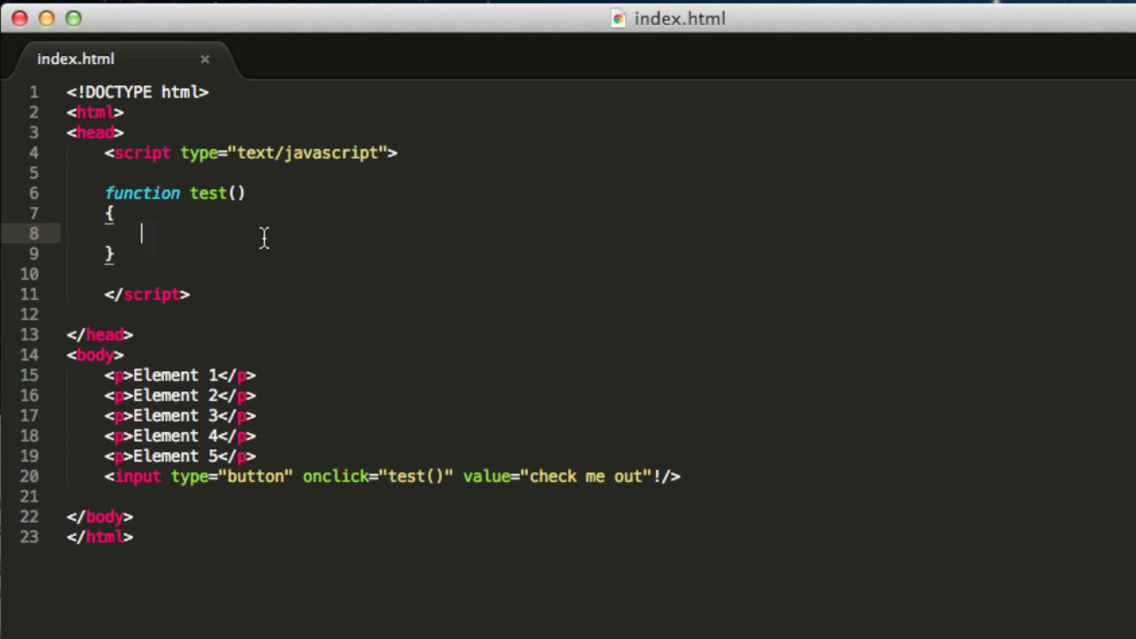
mouse_move(229, 235)
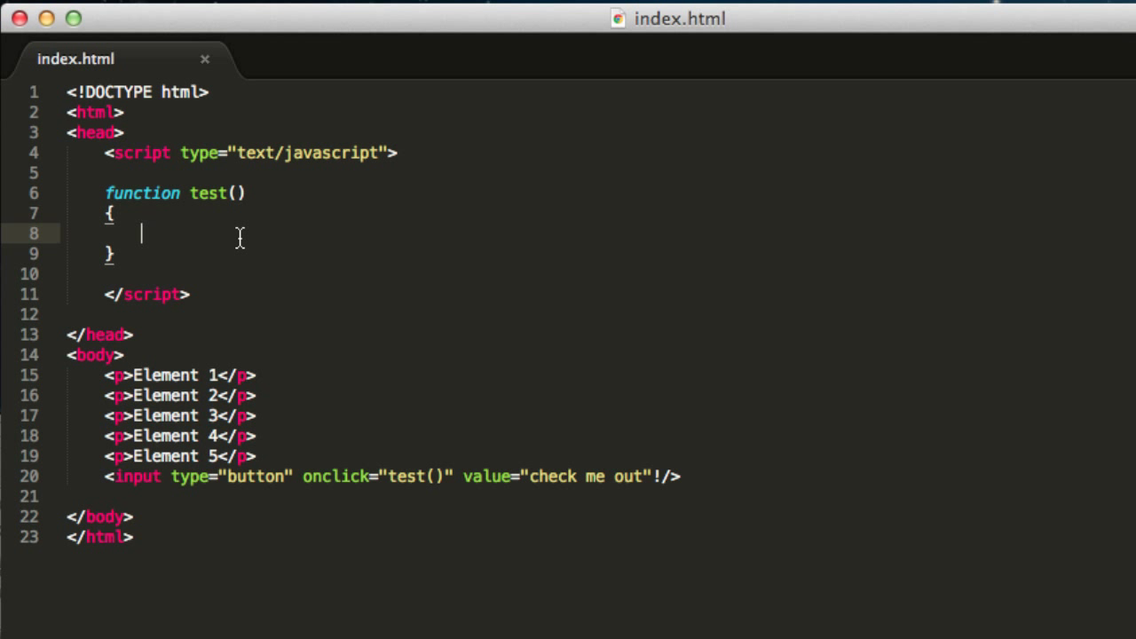
left_click_drag(103, 374, 257, 456)
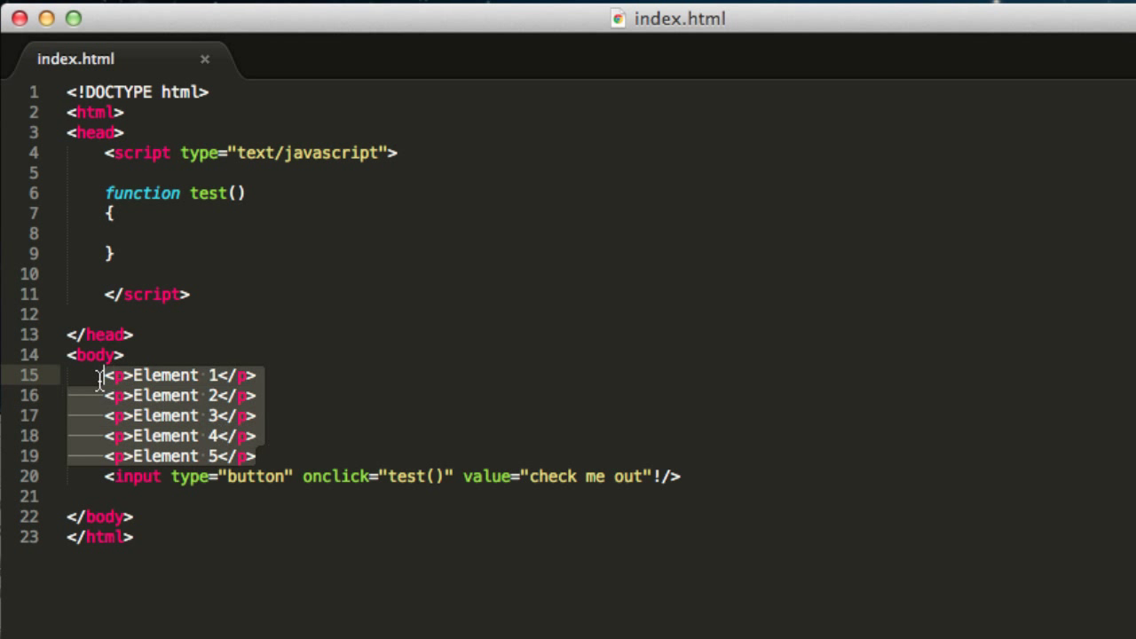
mouse_move(159, 376)
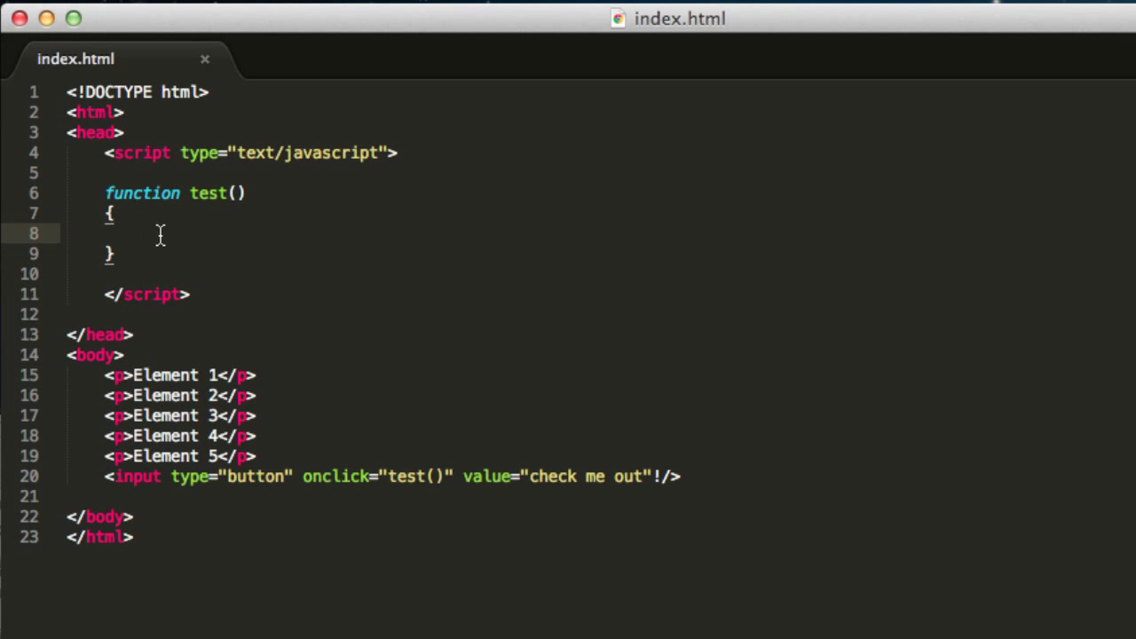
Write var list = document.getElementsByTagName('p'); inside test() and highlight the paragraphs it collects
type("var")
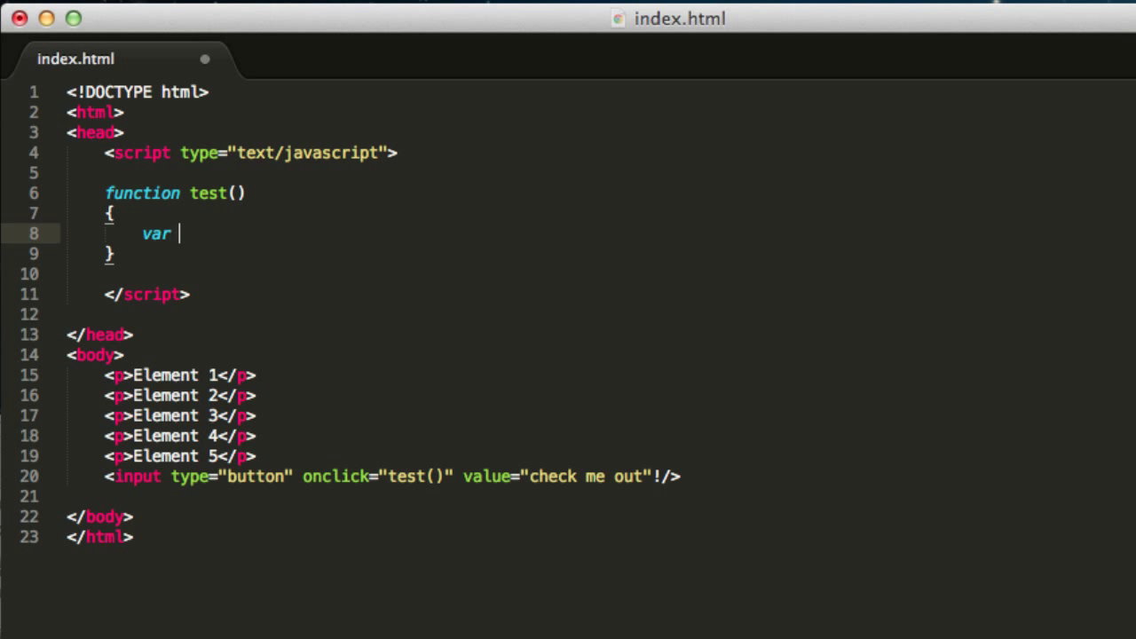
type("l")
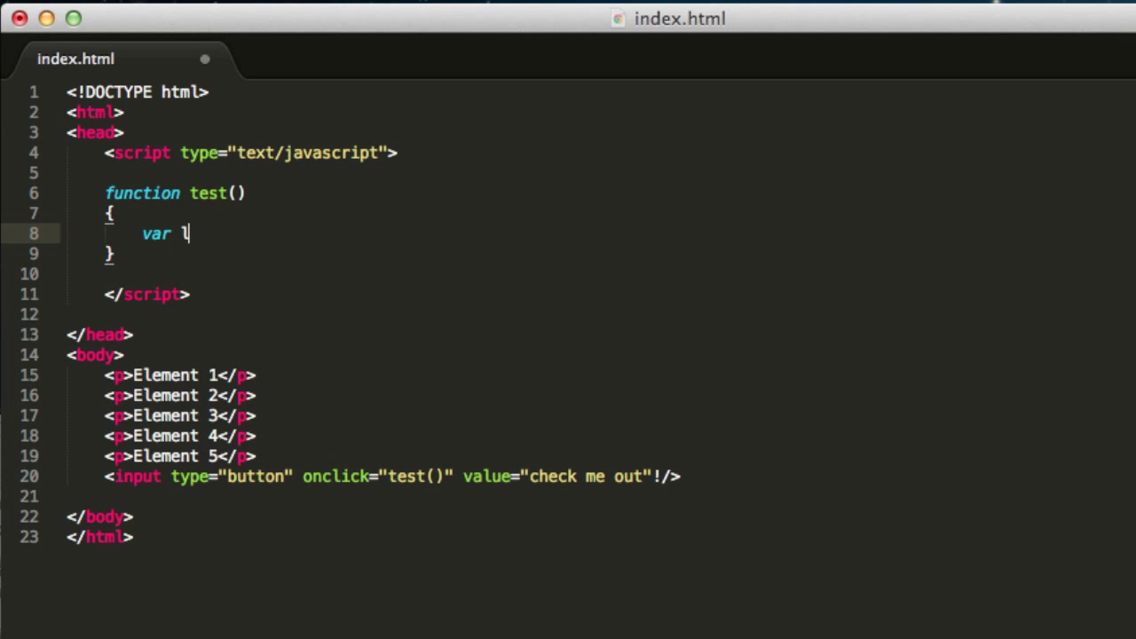
type("ist =")
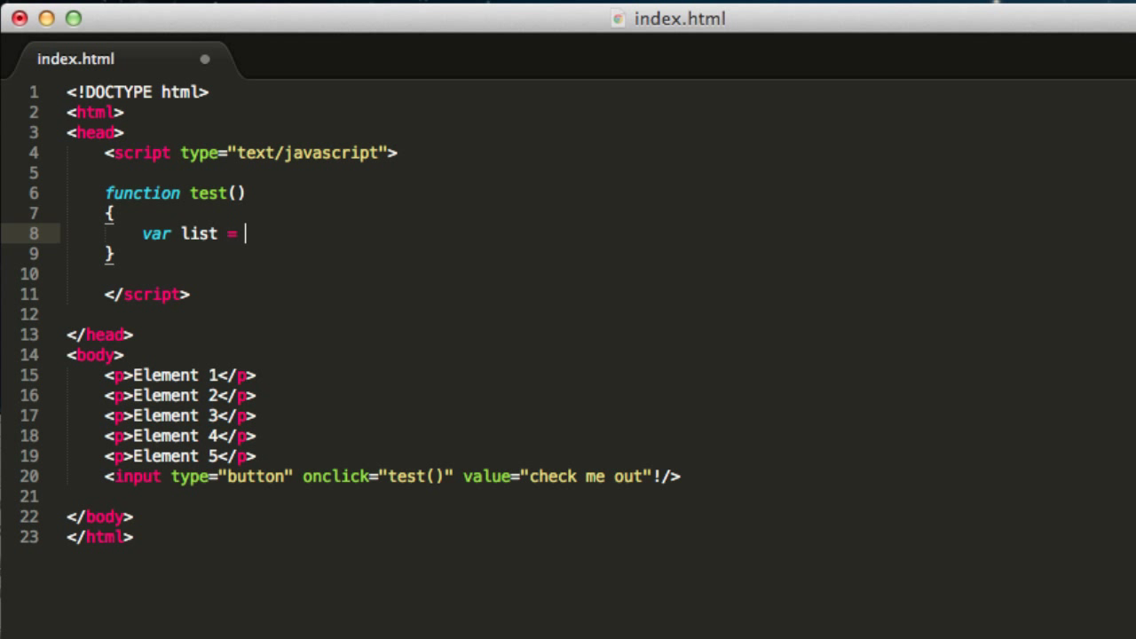
type("doc")
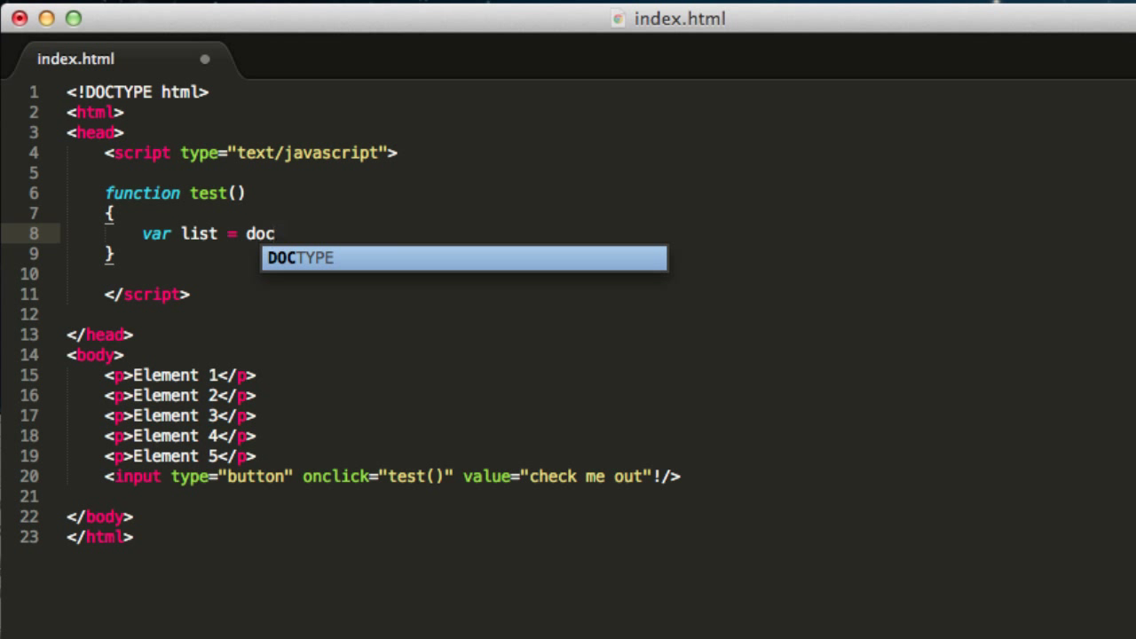
type("ument")
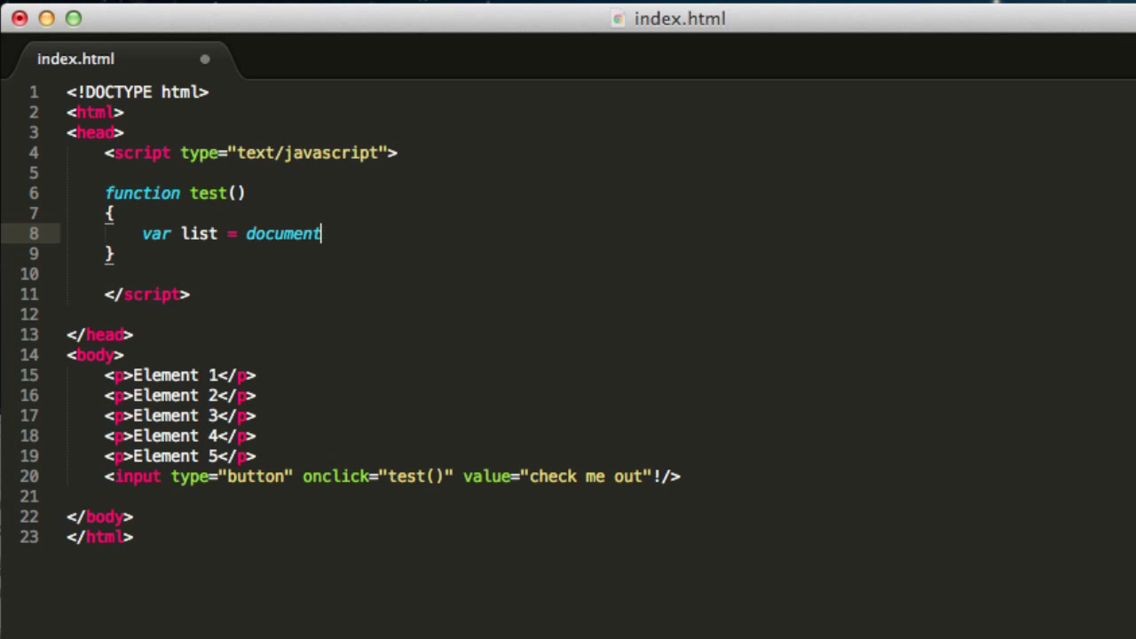
type(".g")
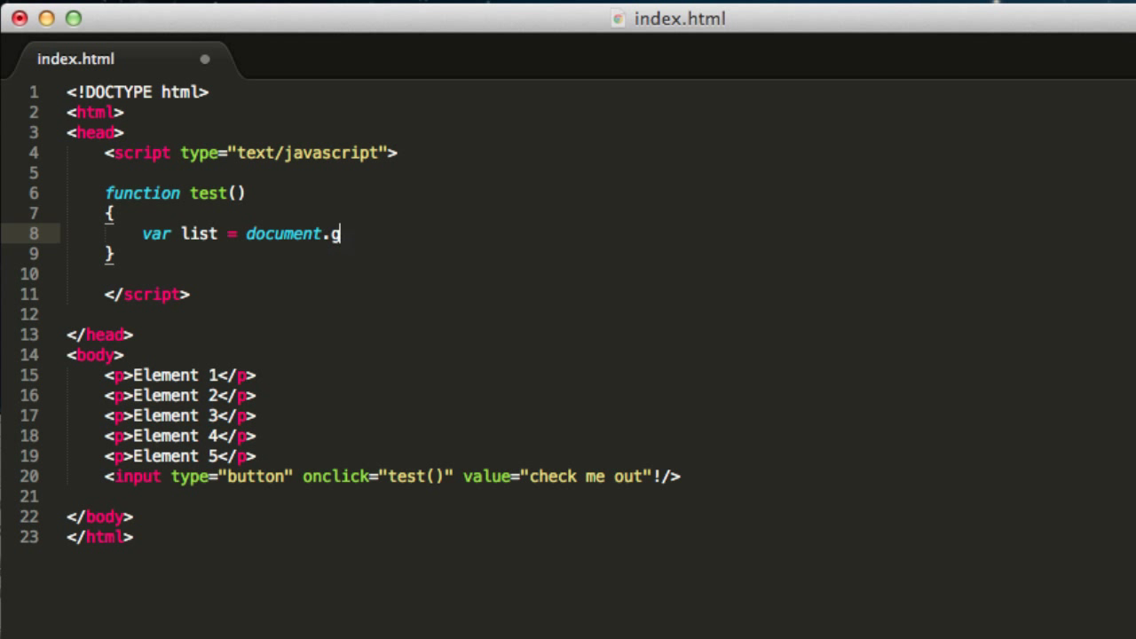
type("etElementsByTagName('')")
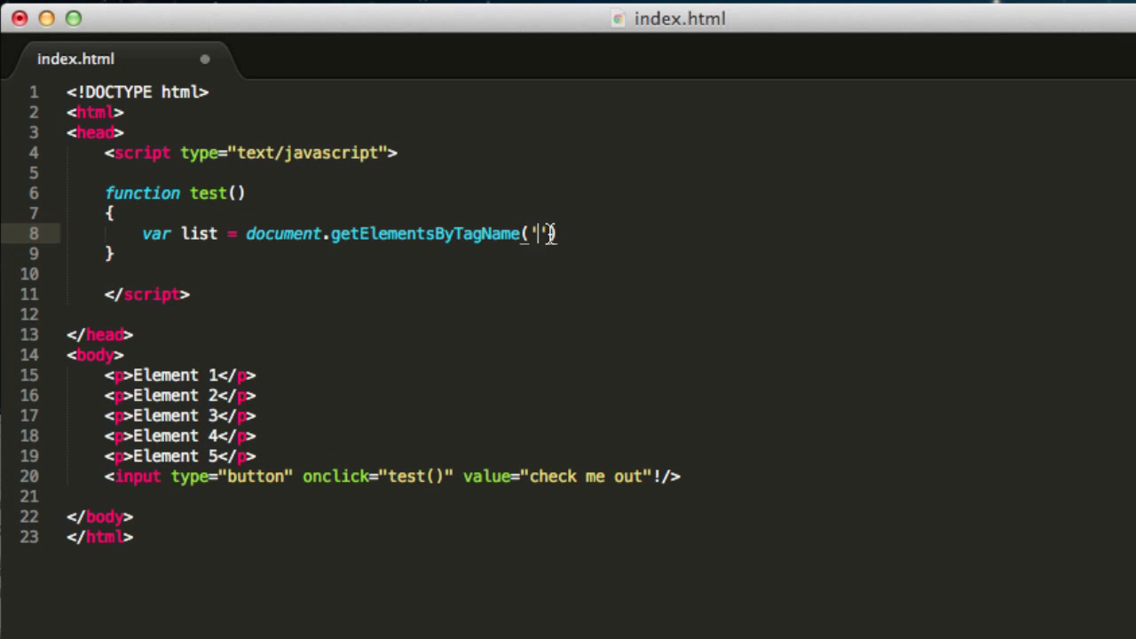
type("p")
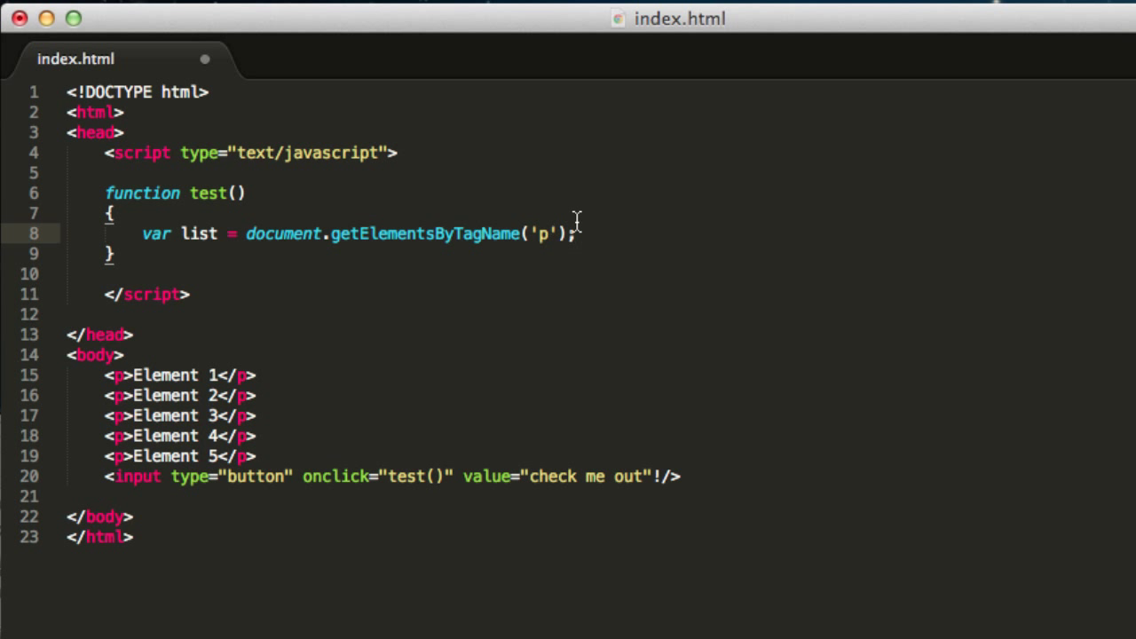
mouse_move(186, 167)
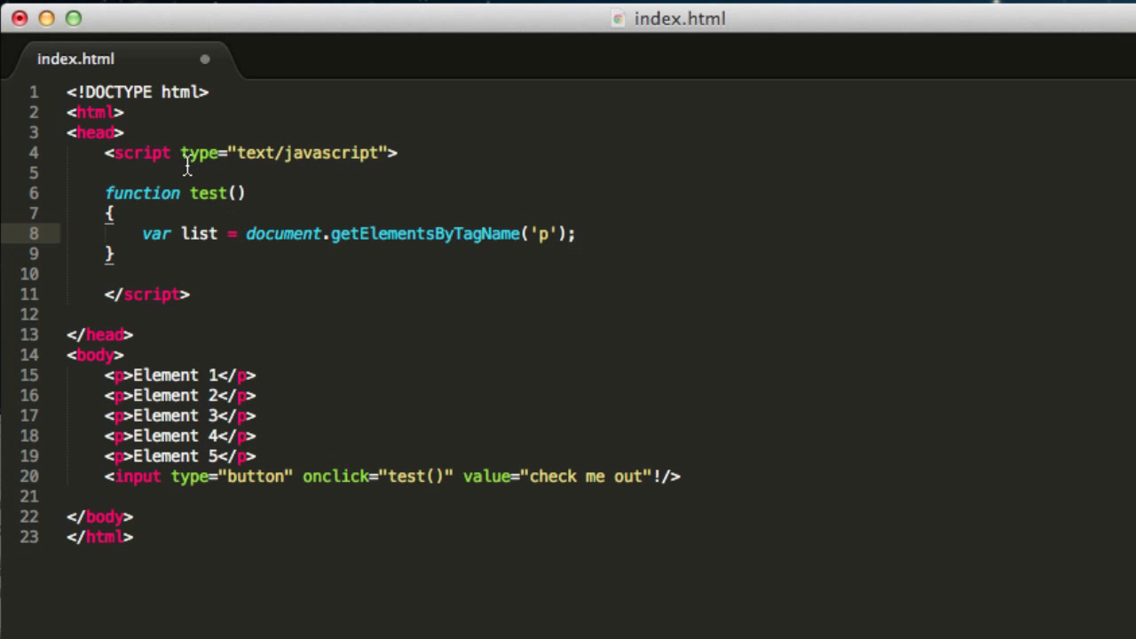
left_click_drag(104, 375, 255, 454)
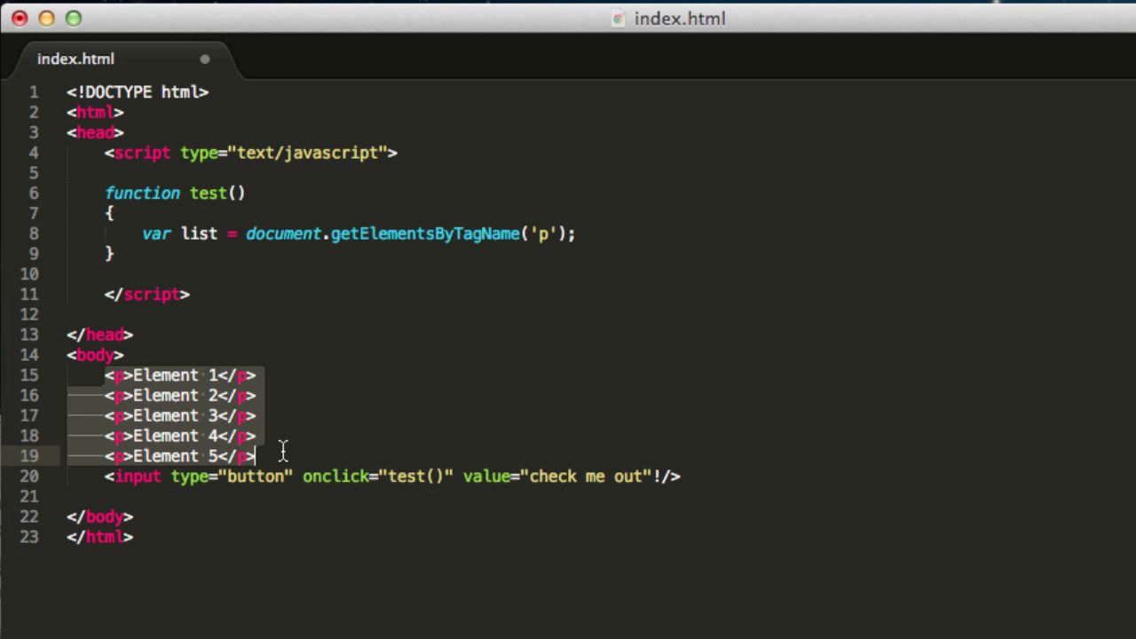
mouse_move(151, 387)
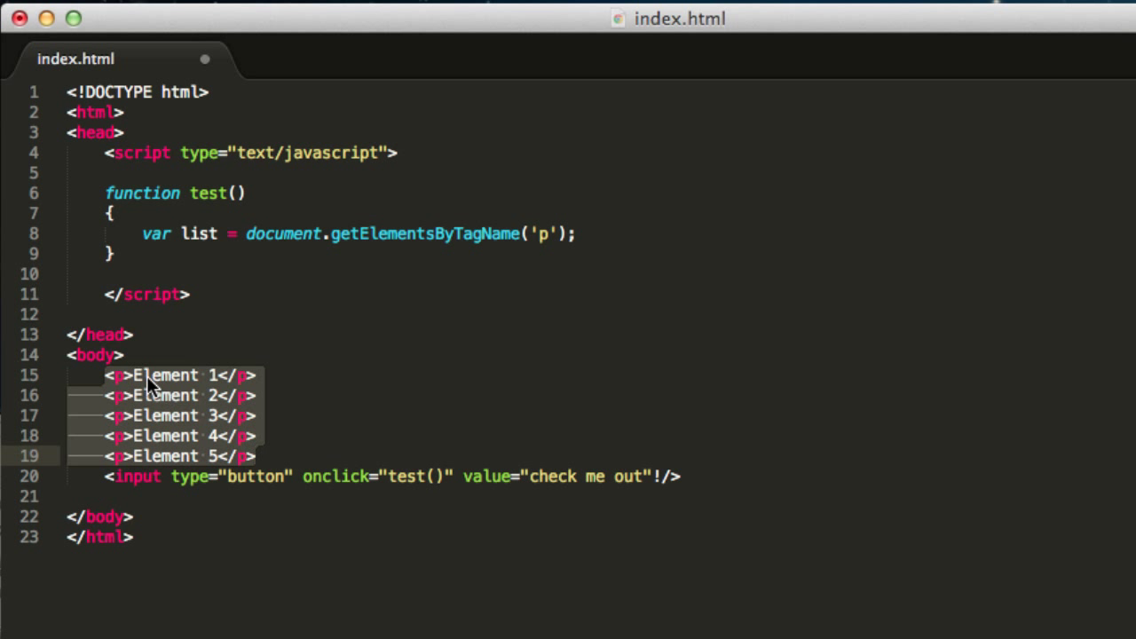
mouse_move(193, 408)
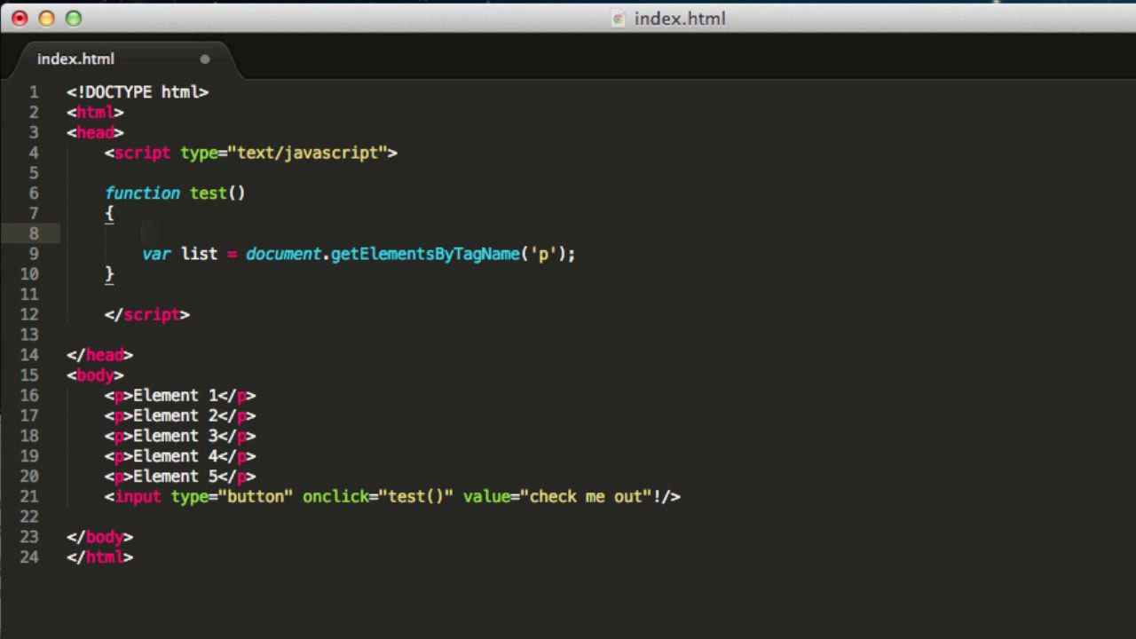
Add a //NodeList comment and an alert(list.length); line below the list declaration
type("//N")
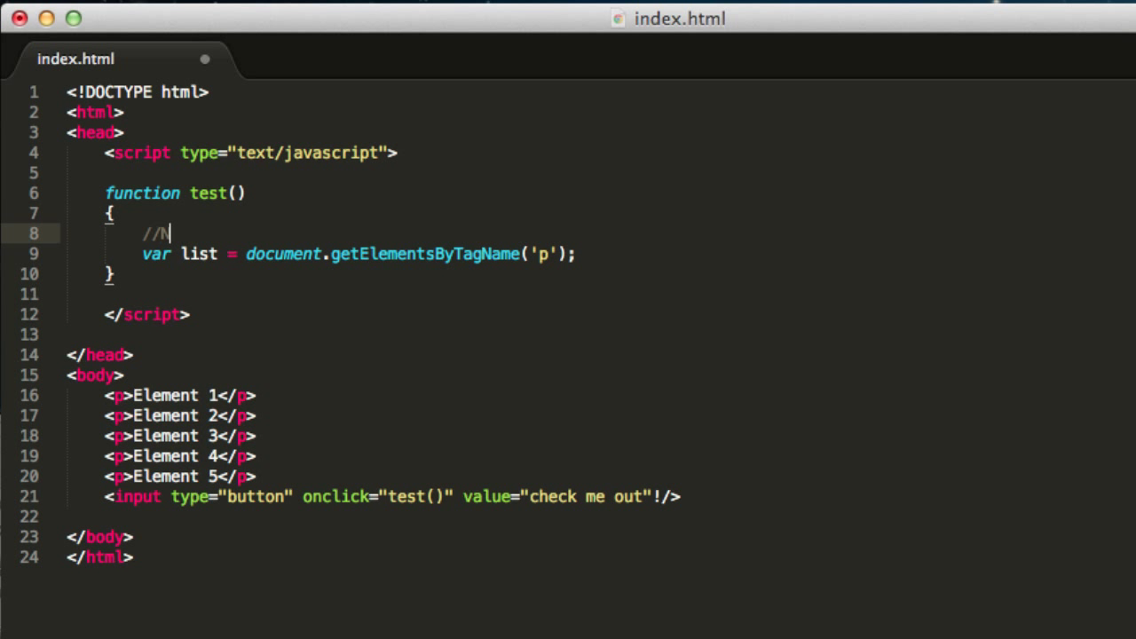
type("odeList")
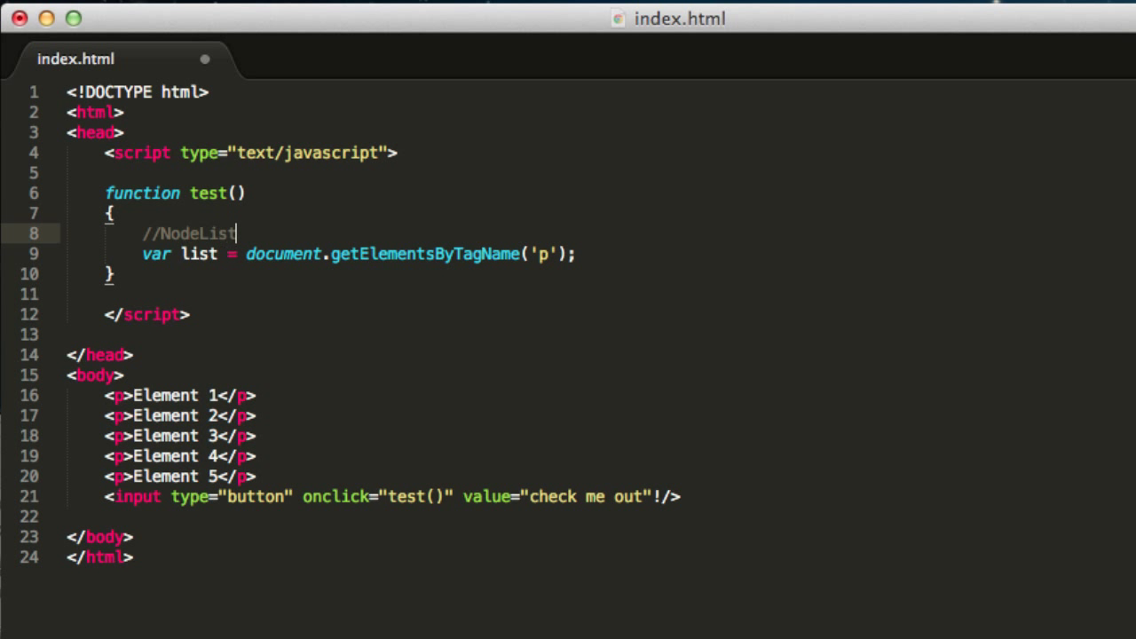
mouse_move(276, 241)
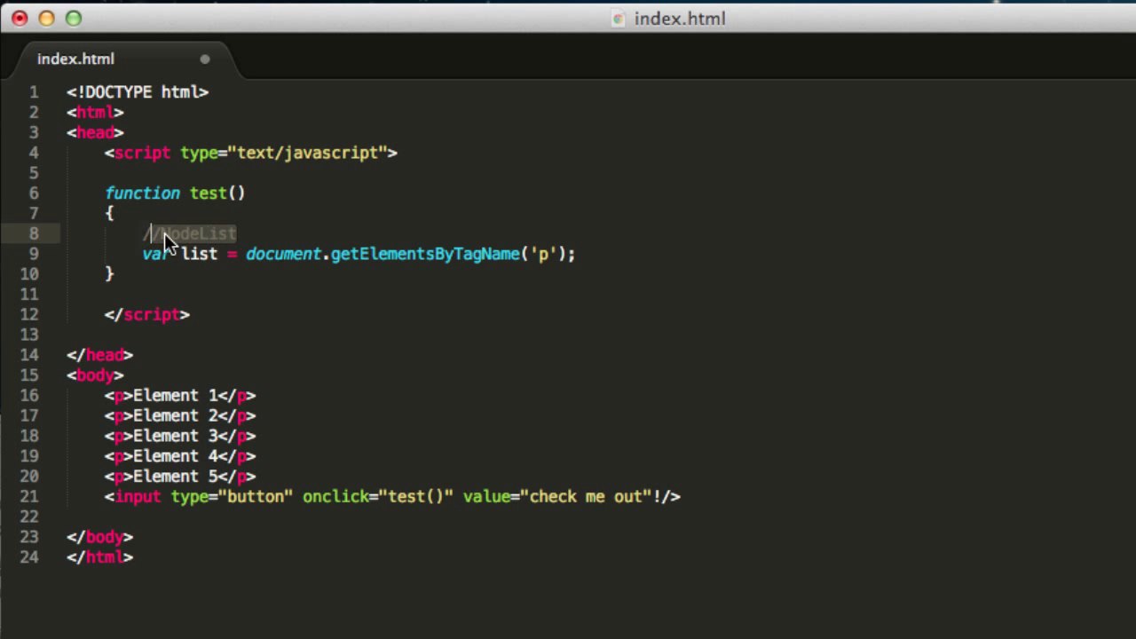
mouse_move(536, 245)
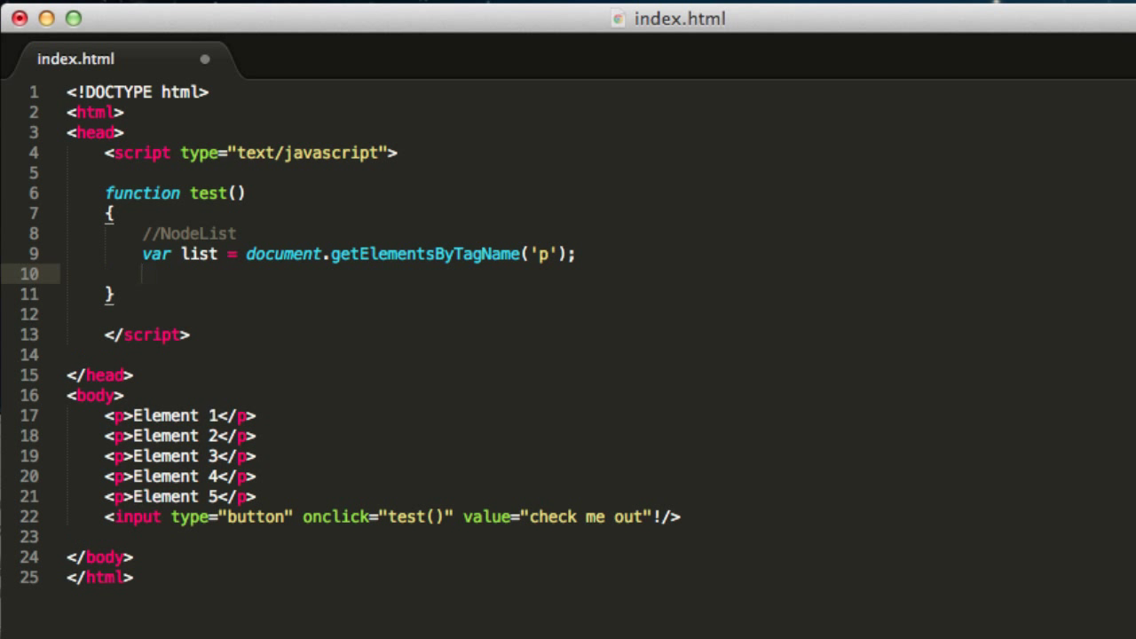
type("alert")
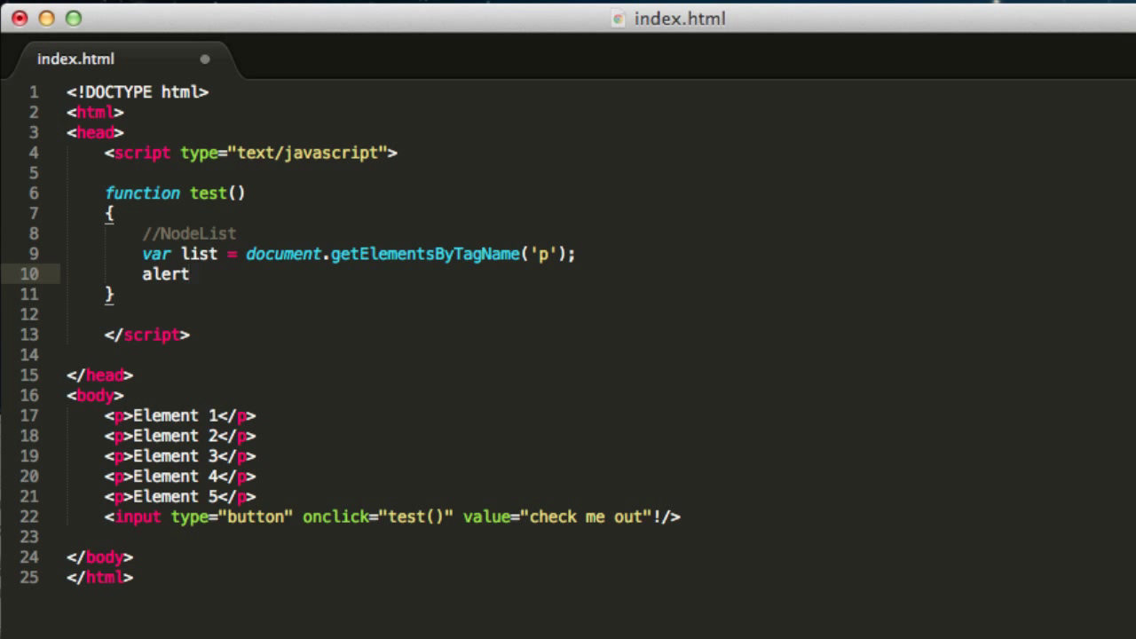
type("();")
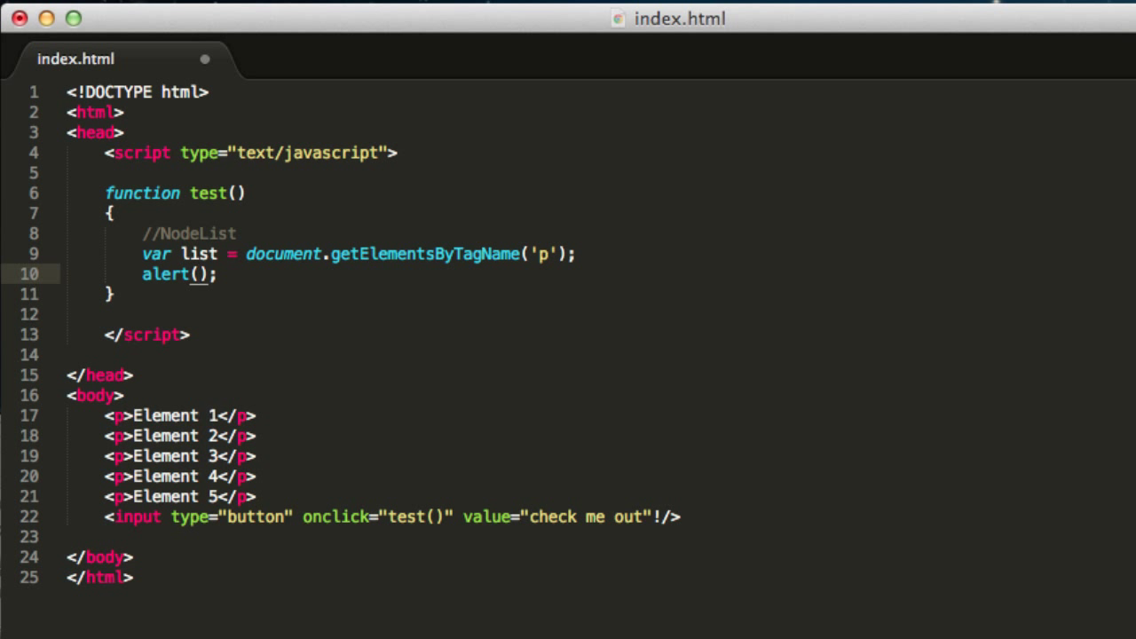
type("list.l")
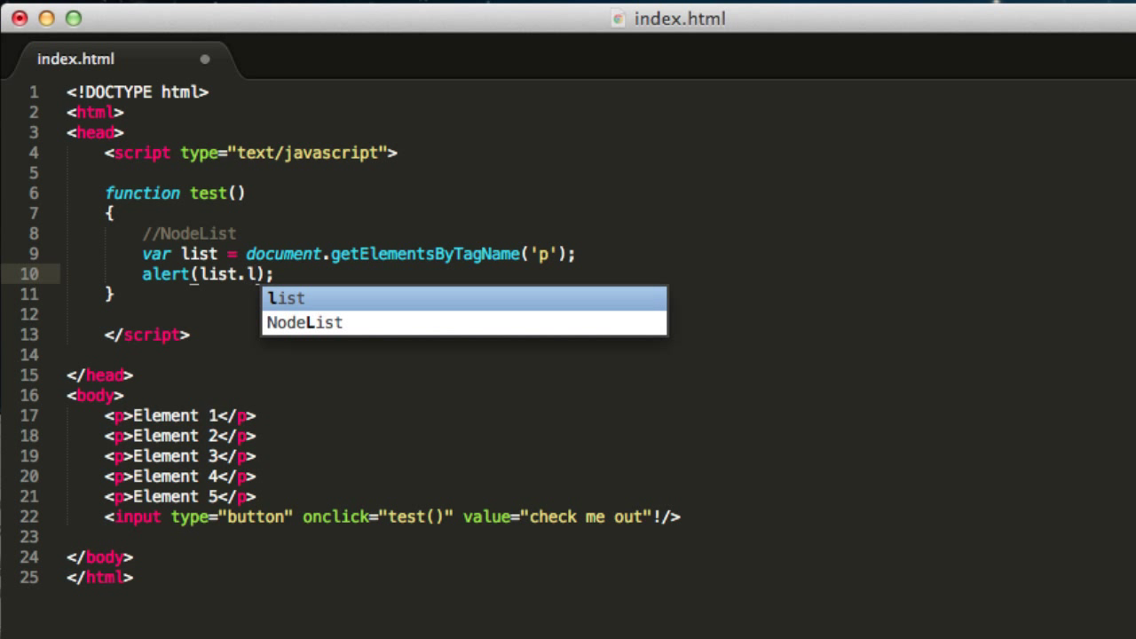
type("e")
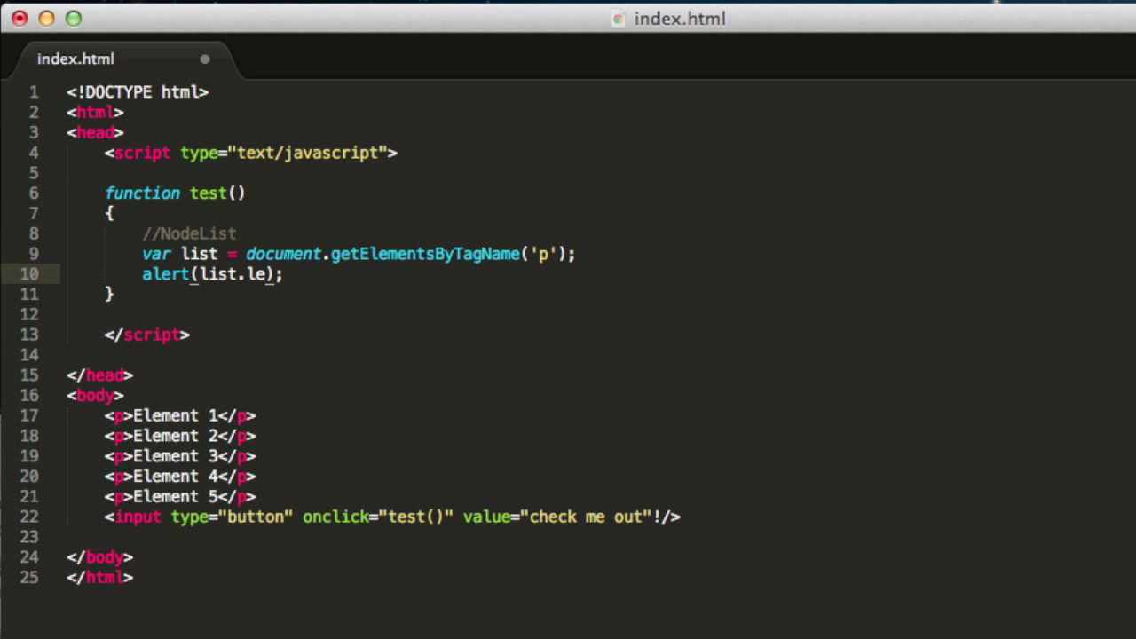
type("ngth")
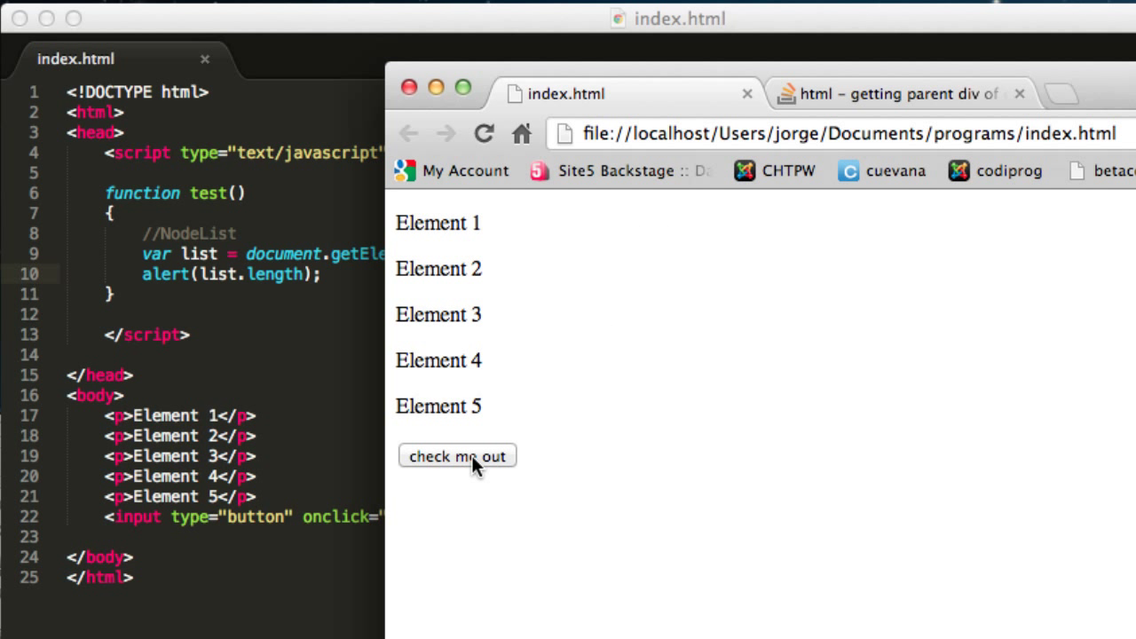
Run test() from the 'check me out' button so the alert reports 5
left_click(458, 454)
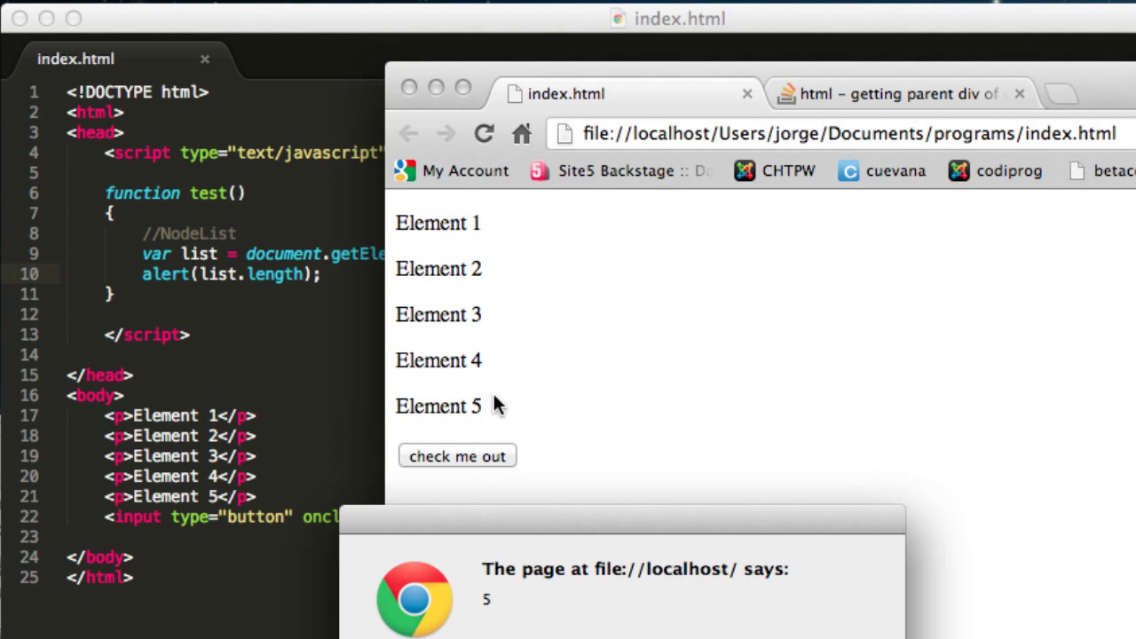
mouse_move(209, 237)
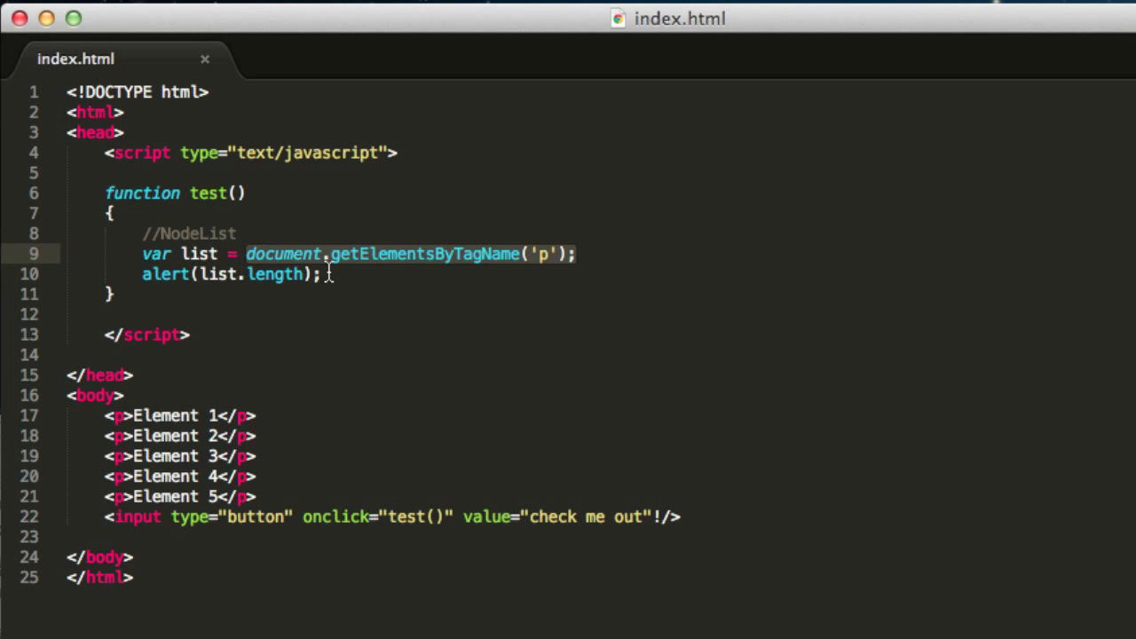
Change the alert argument from list.length to list.item(0)
left_click(320, 273)
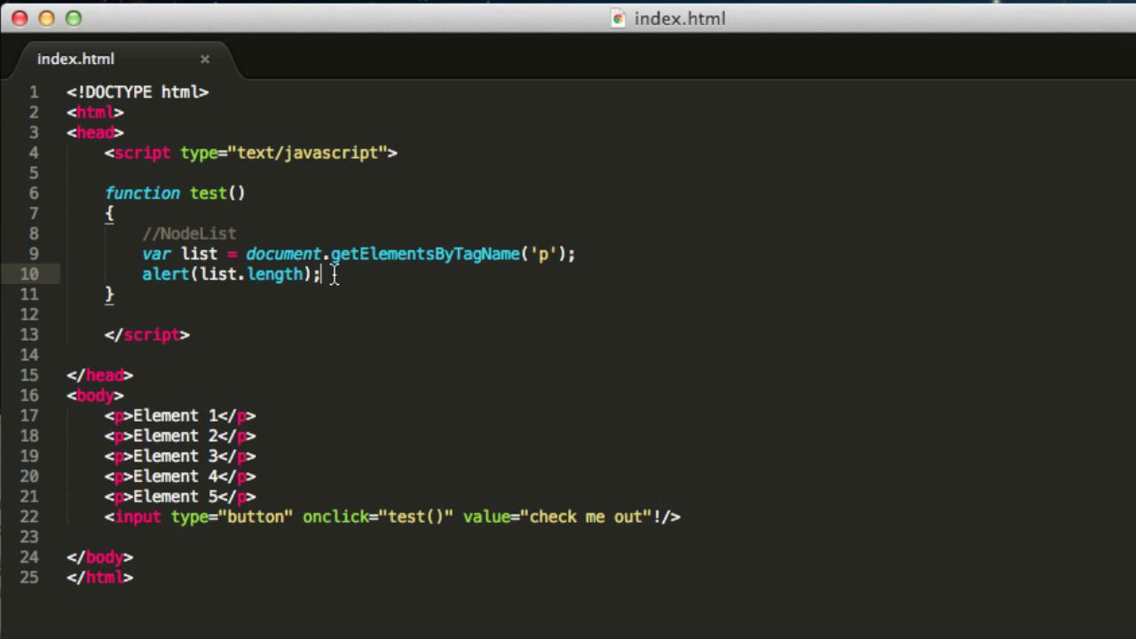
key("Backspace")
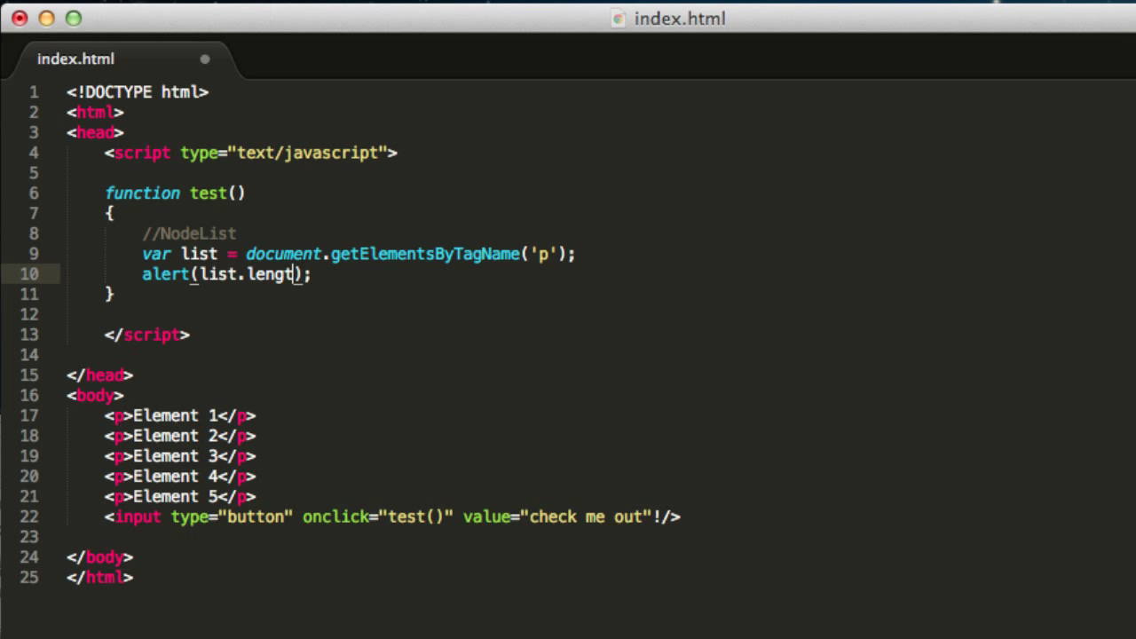
key("Backspace")
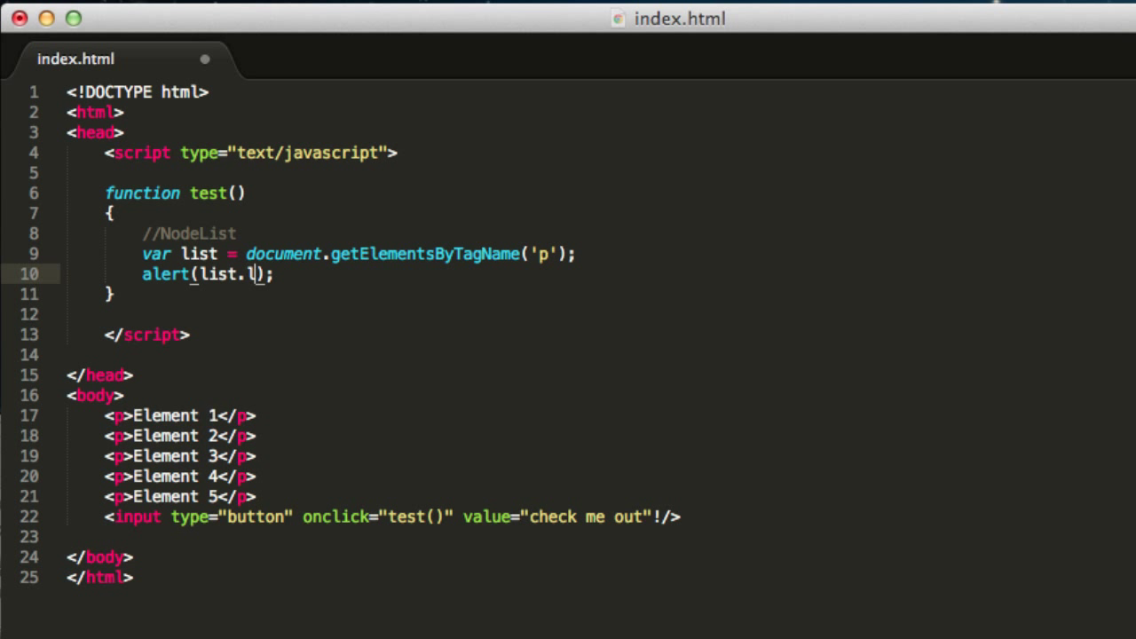
key("Backspace")
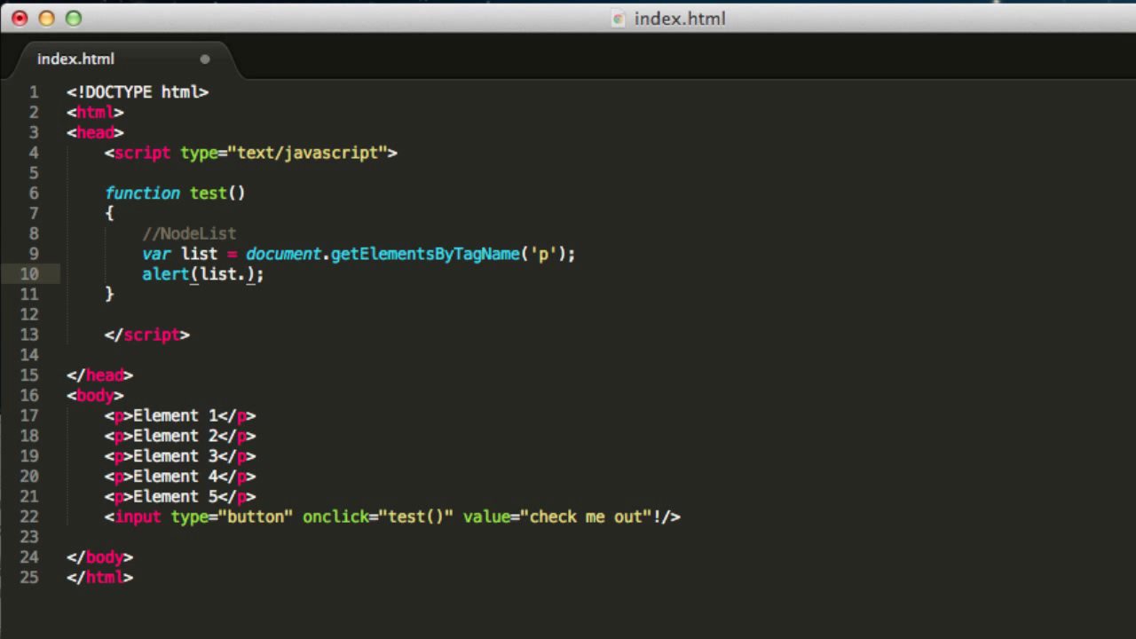
type("item")
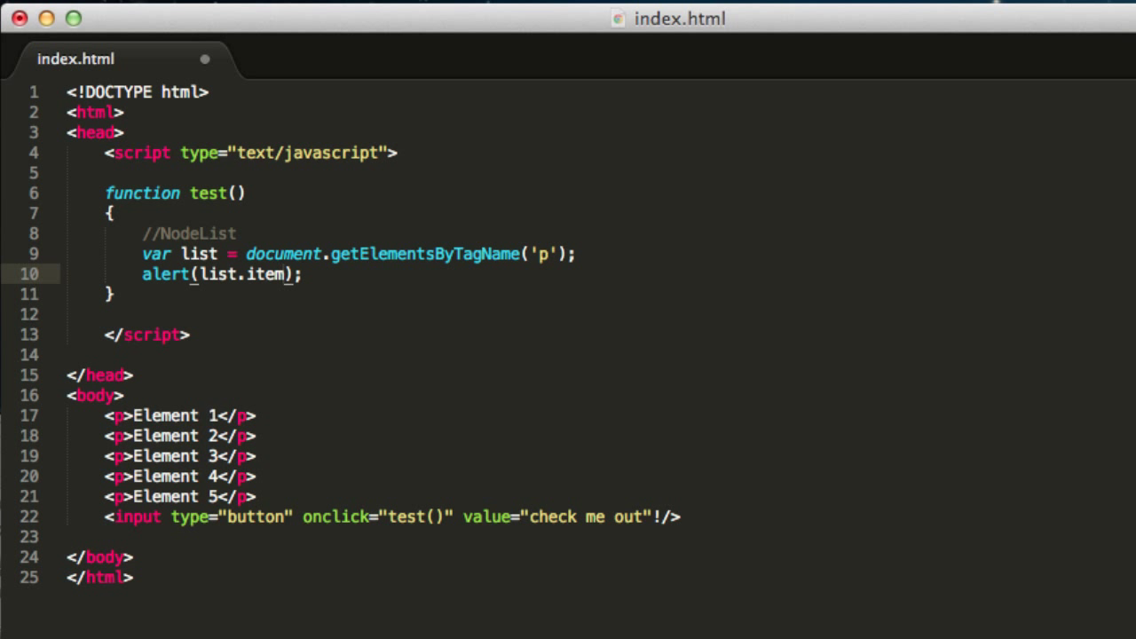
type("()")
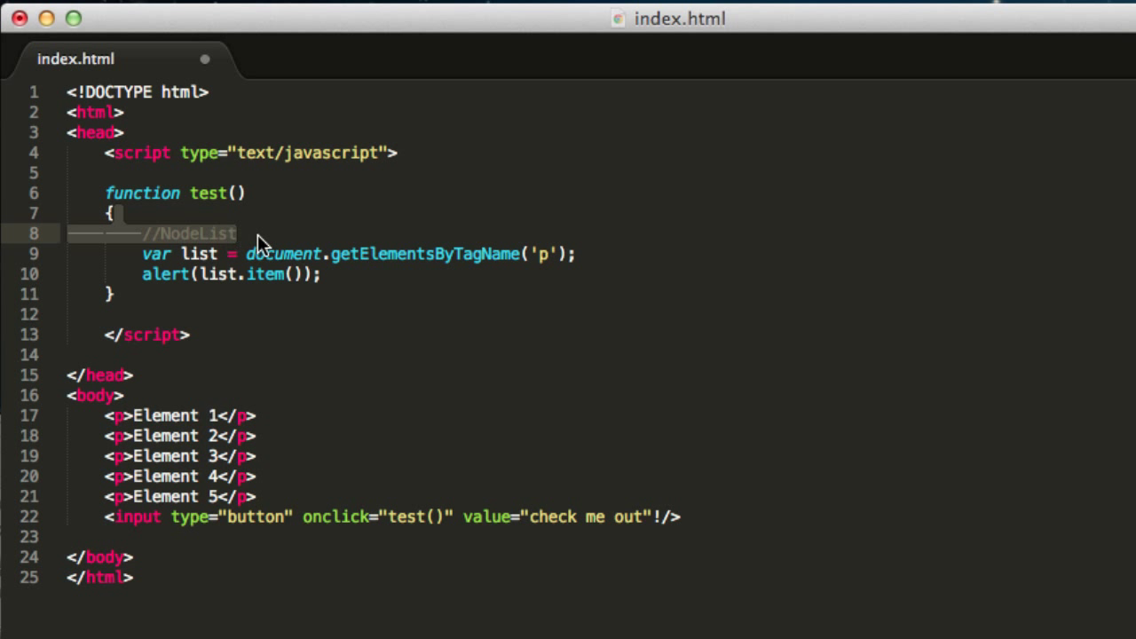
left_click(187, 253)
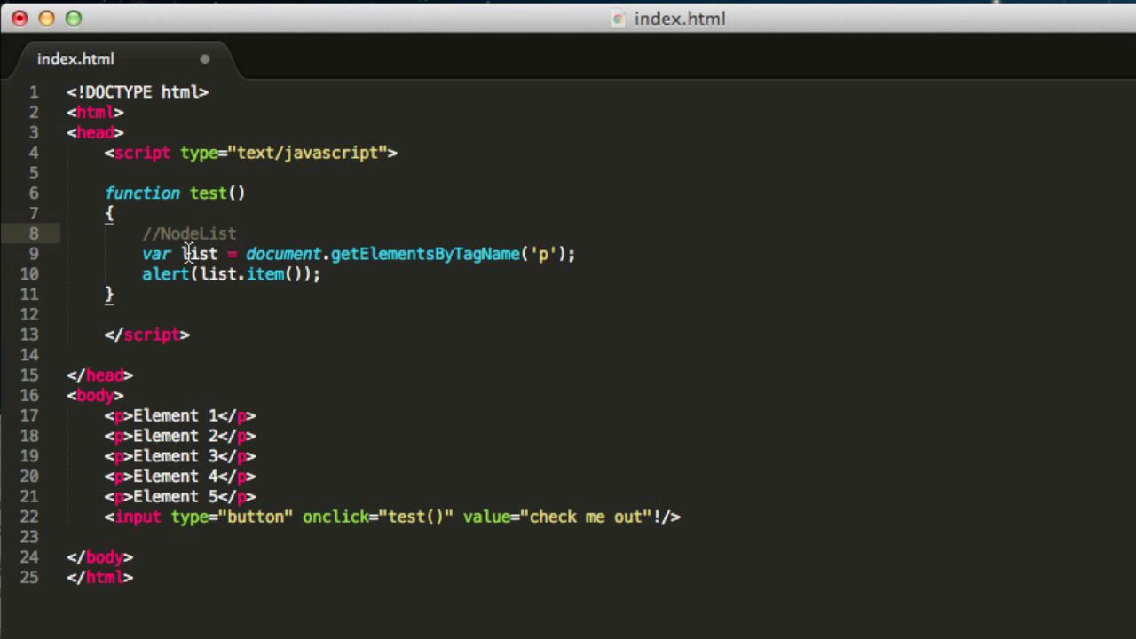
double_click(199, 254)
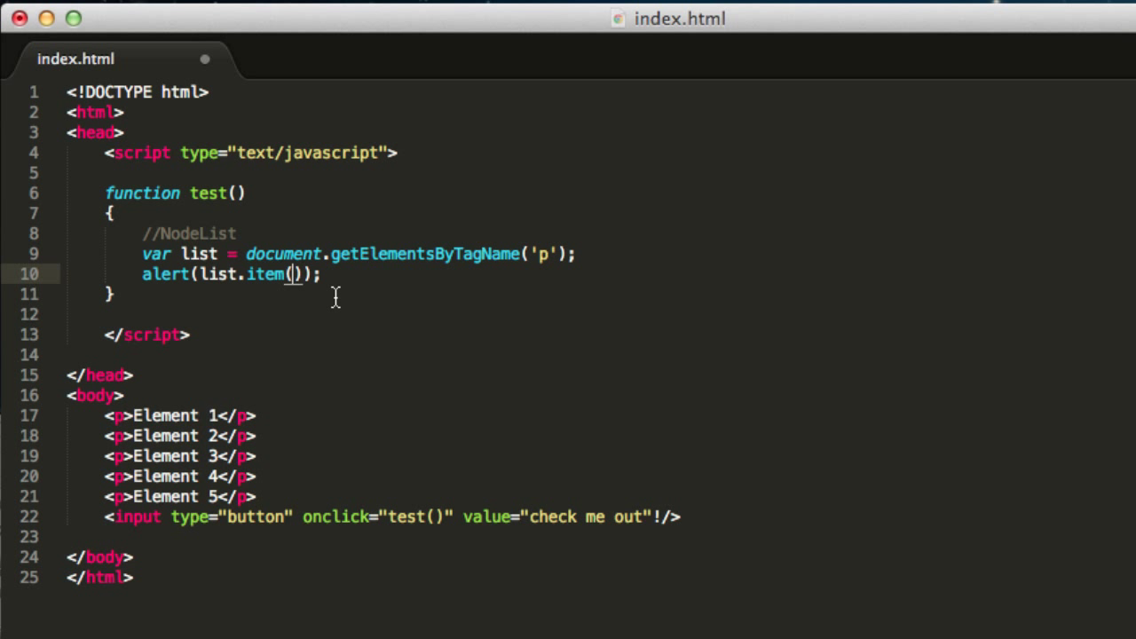
type("0")
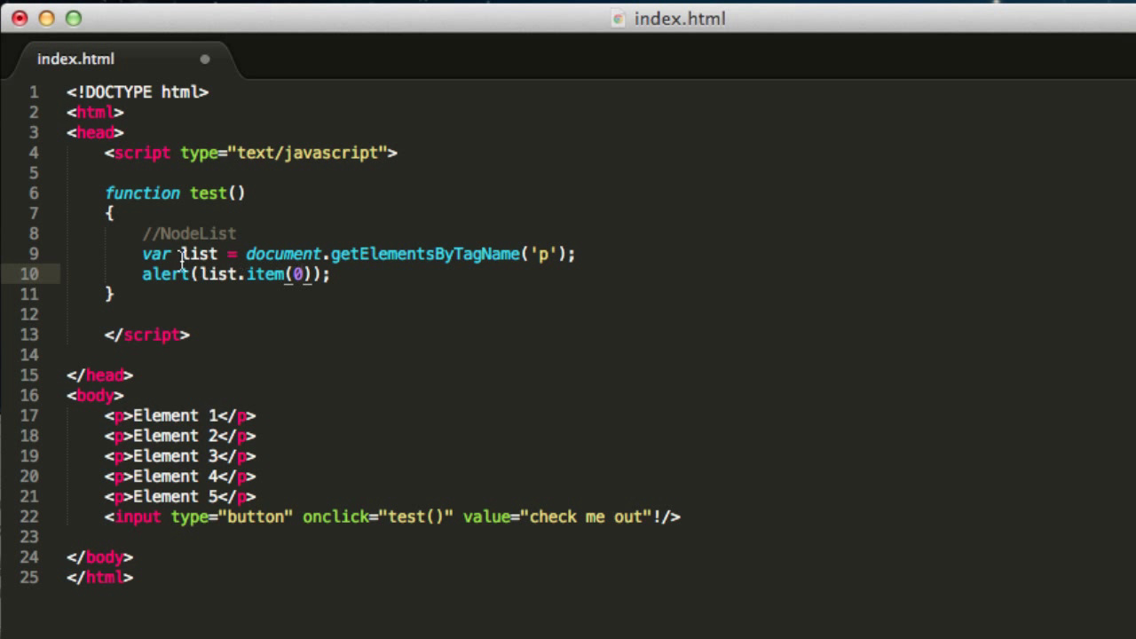
mouse_move(280, 273)
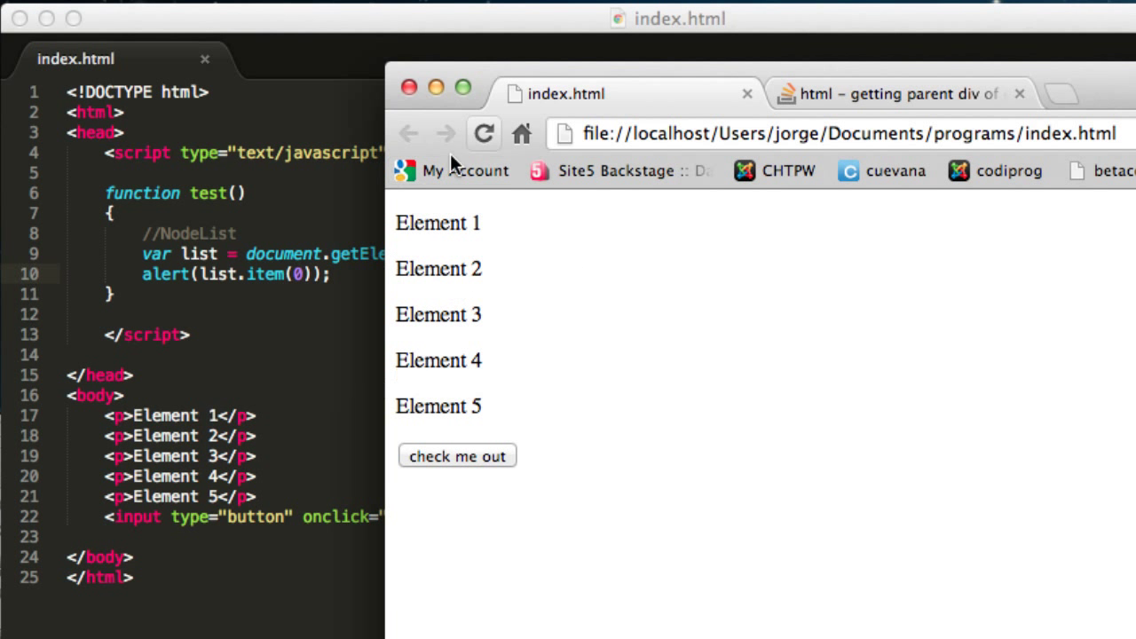
Dismiss the [object HTMLParagraphElement] alert and extend the call to list.item(0).innerHTML
left_click(456, 454)
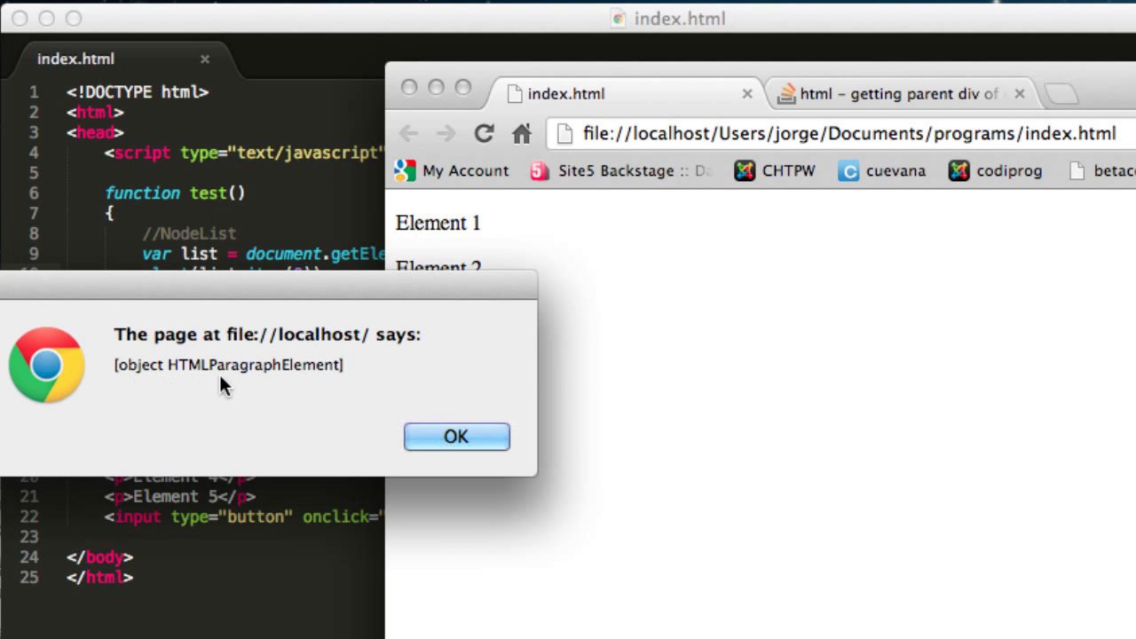
mouse_move(270, 372)
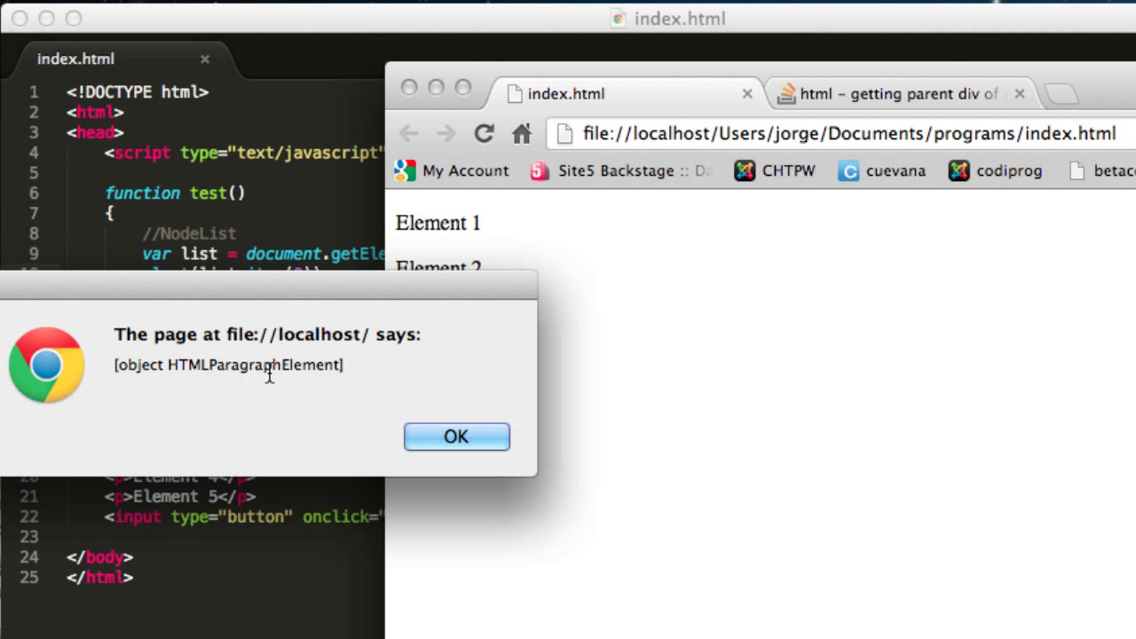
left_click(456, 437)
type(".")
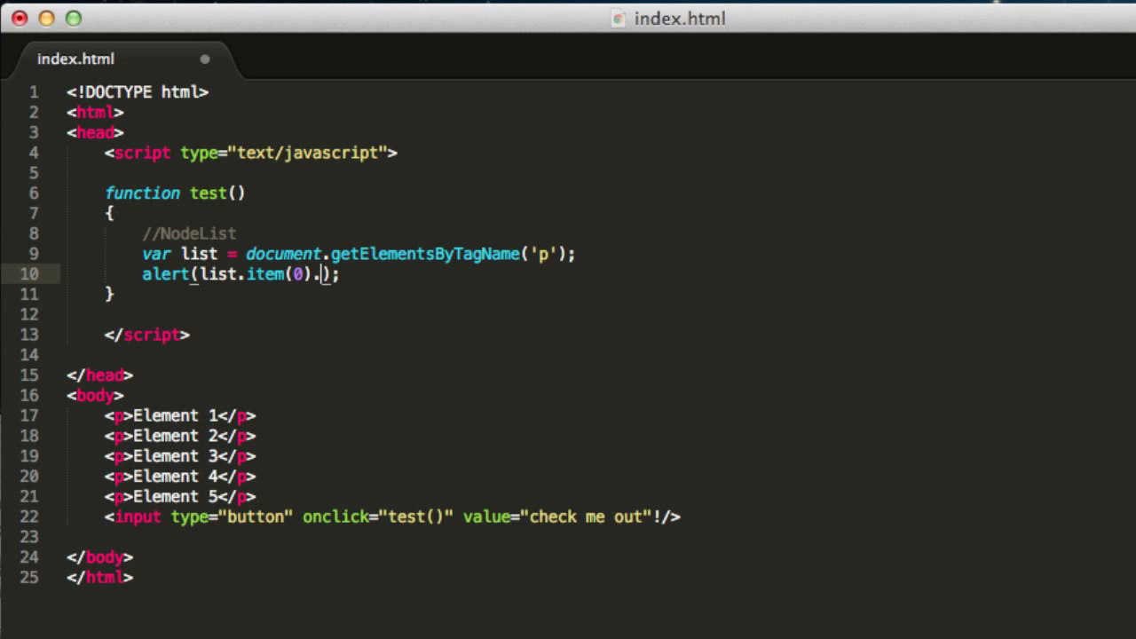
type("inner")
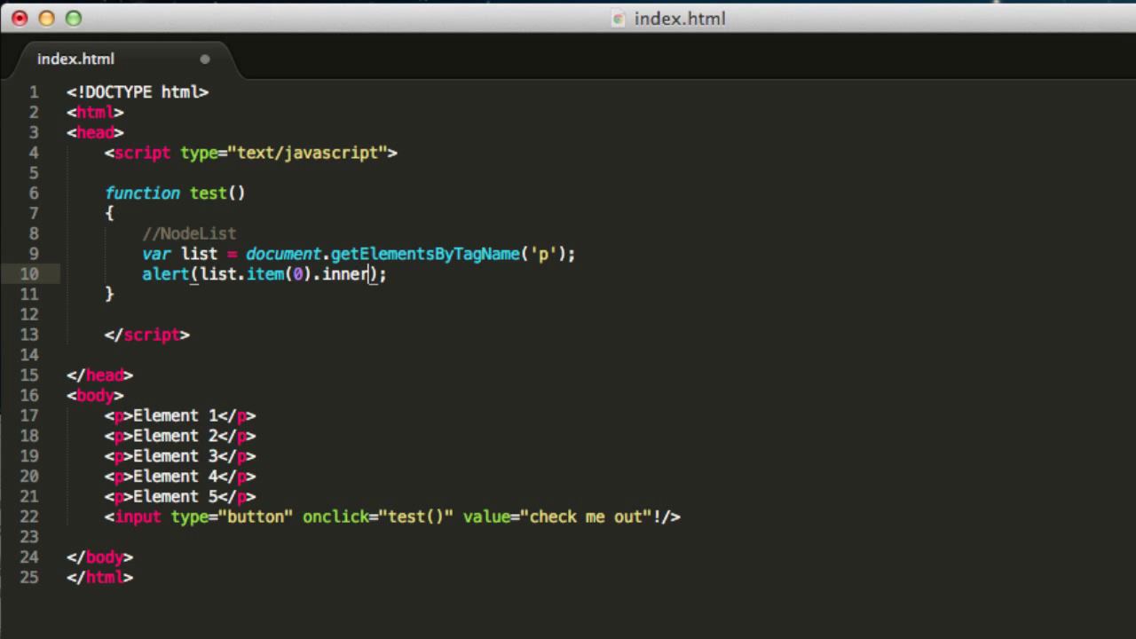
type("HTML")
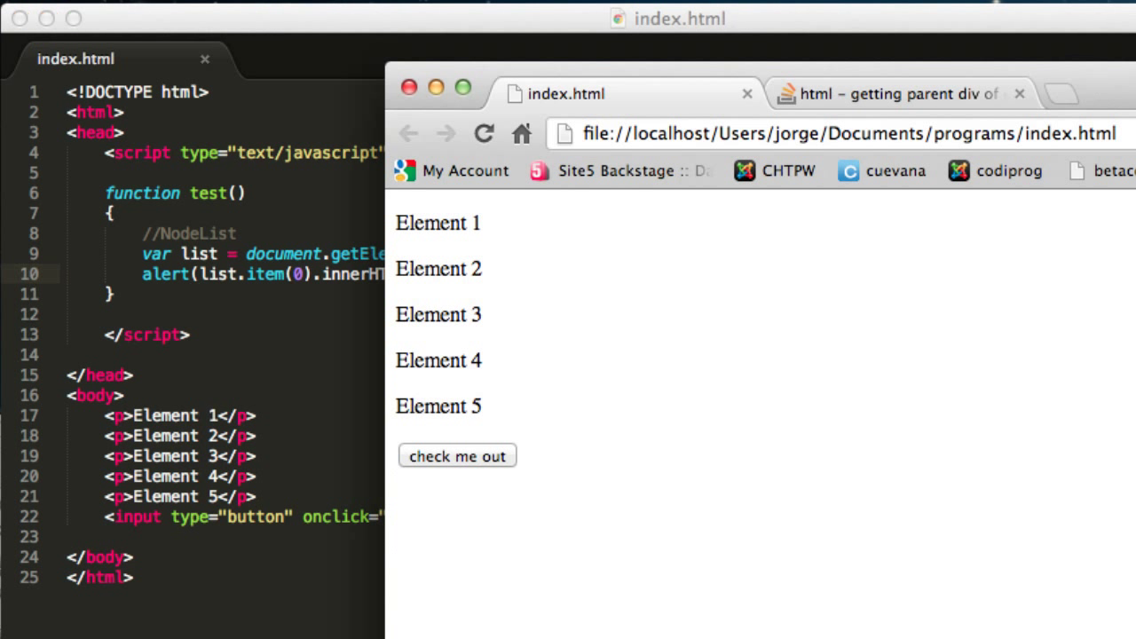
Reload and run test() in Chrome, then dismiss the alert reading Element 1
left_click(458, 454)
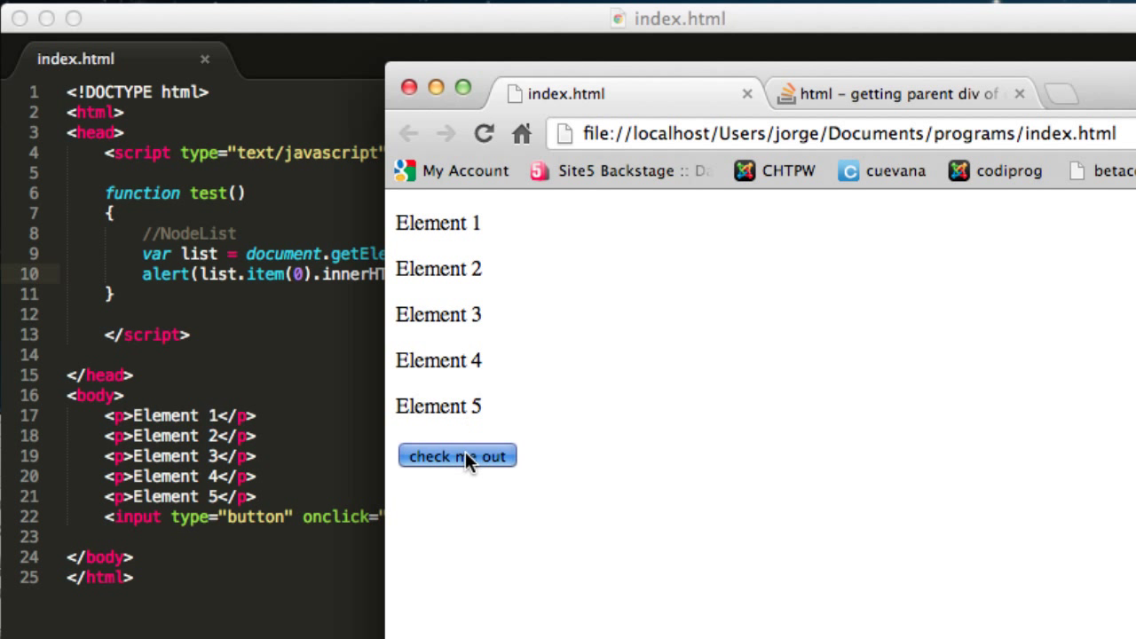
left_click(457, 455)
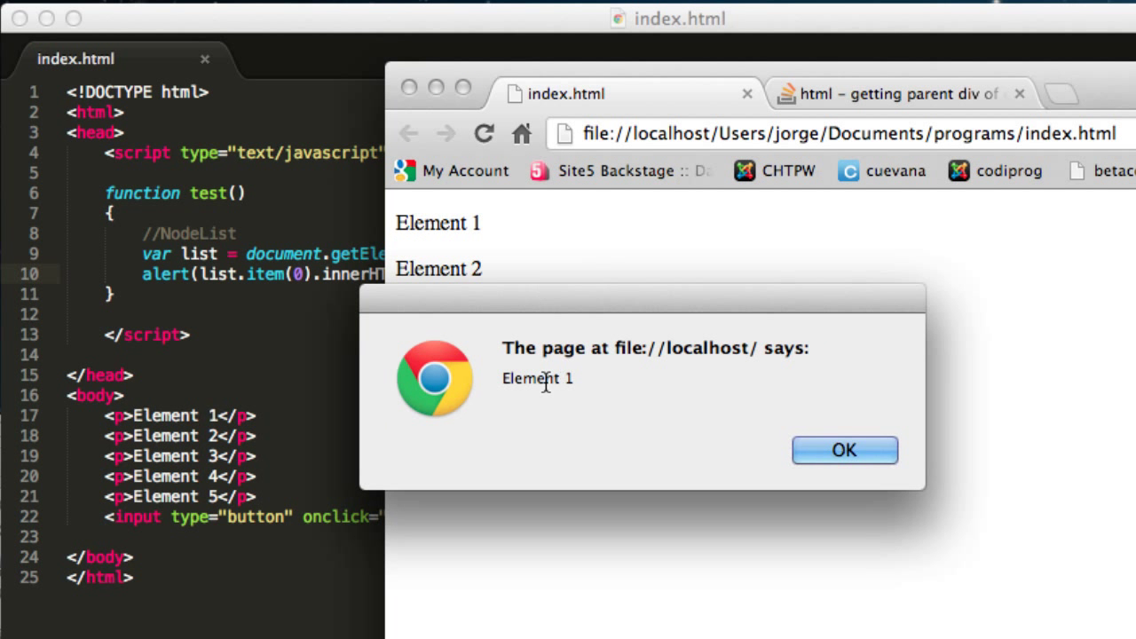
mouse_move(600, 383)
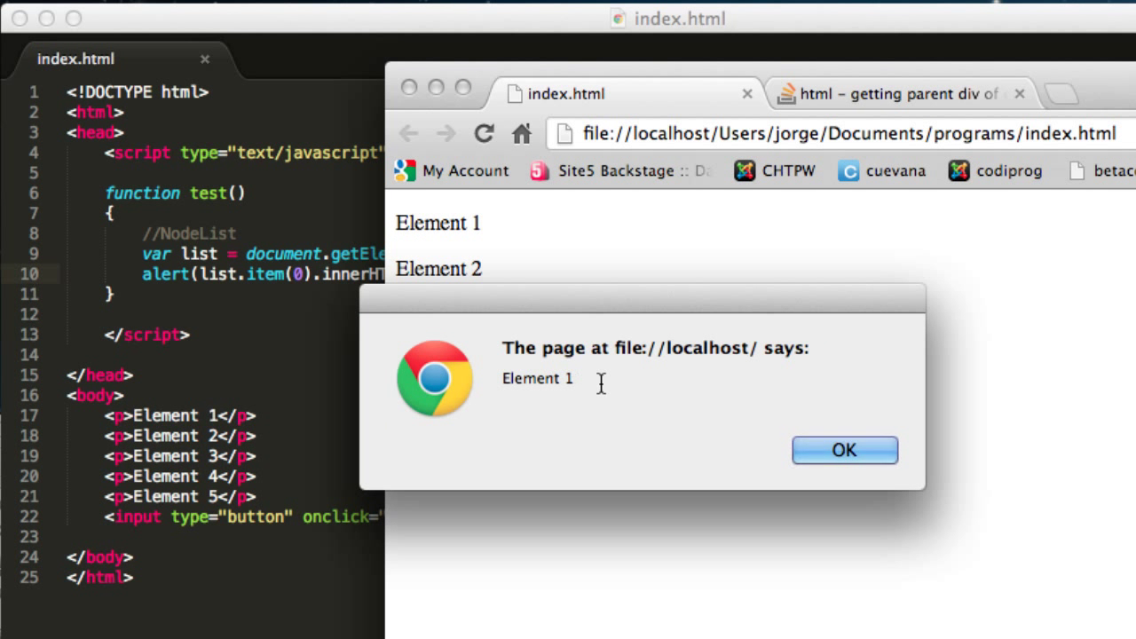
left_click(843, 451)
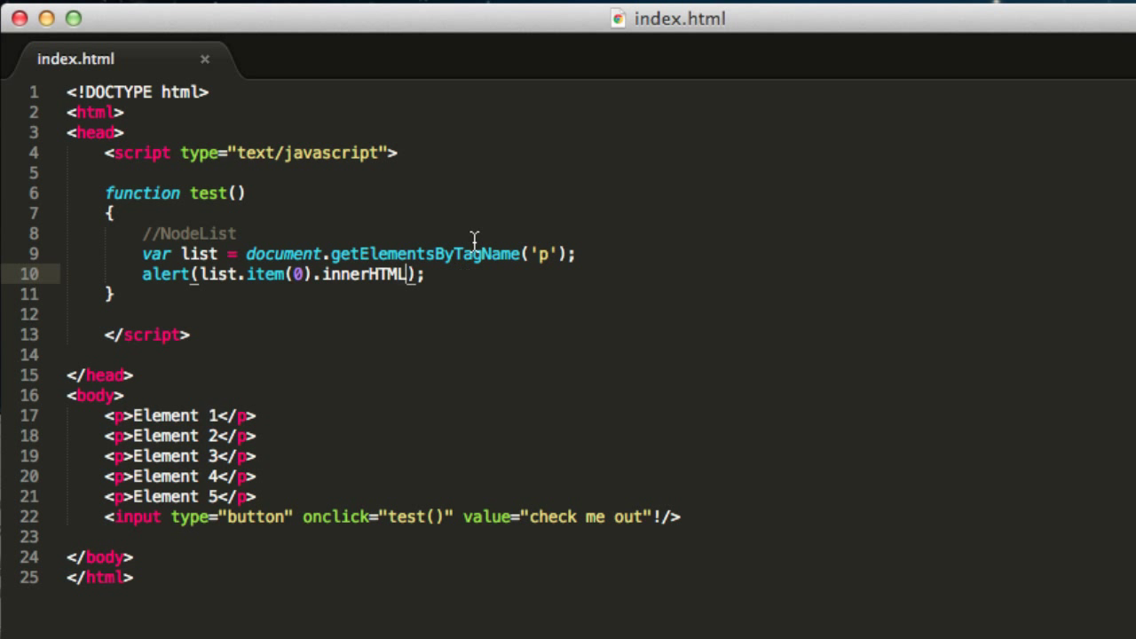
mouse_move(369, 398)
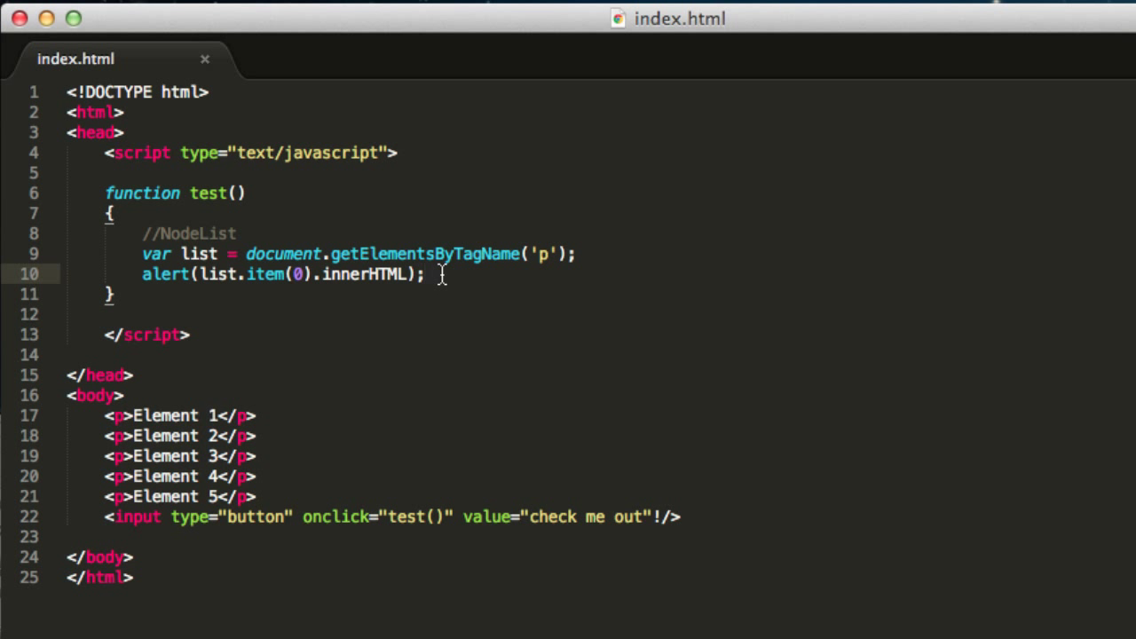
Replace the alert with var node = list.item(0); and highlight the paragraph markup below
key("backspace")
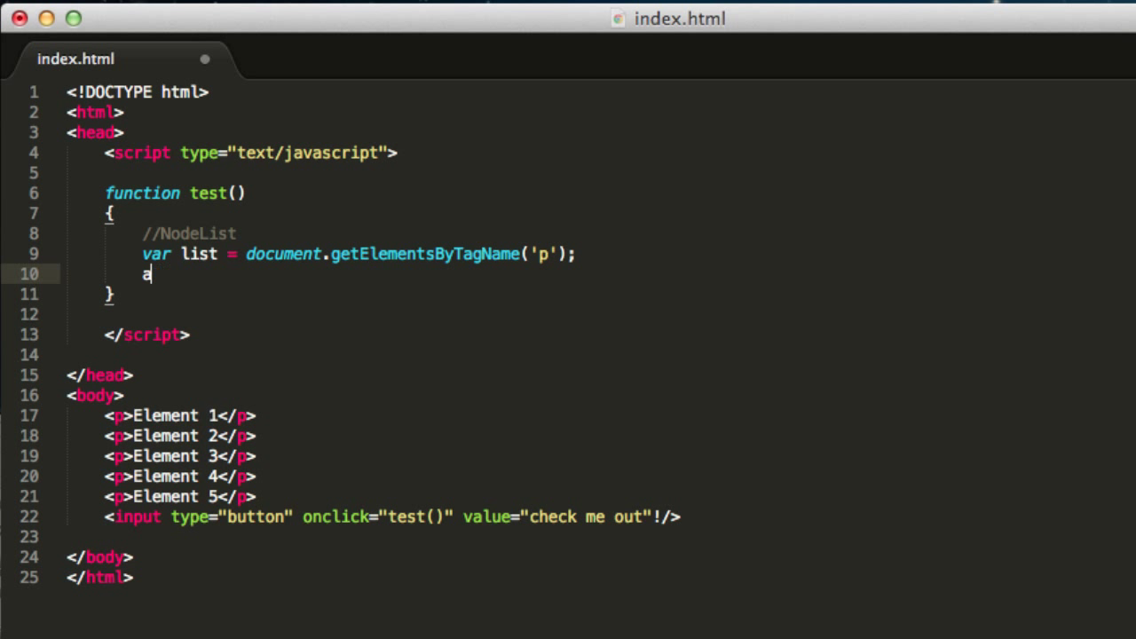
type("var")
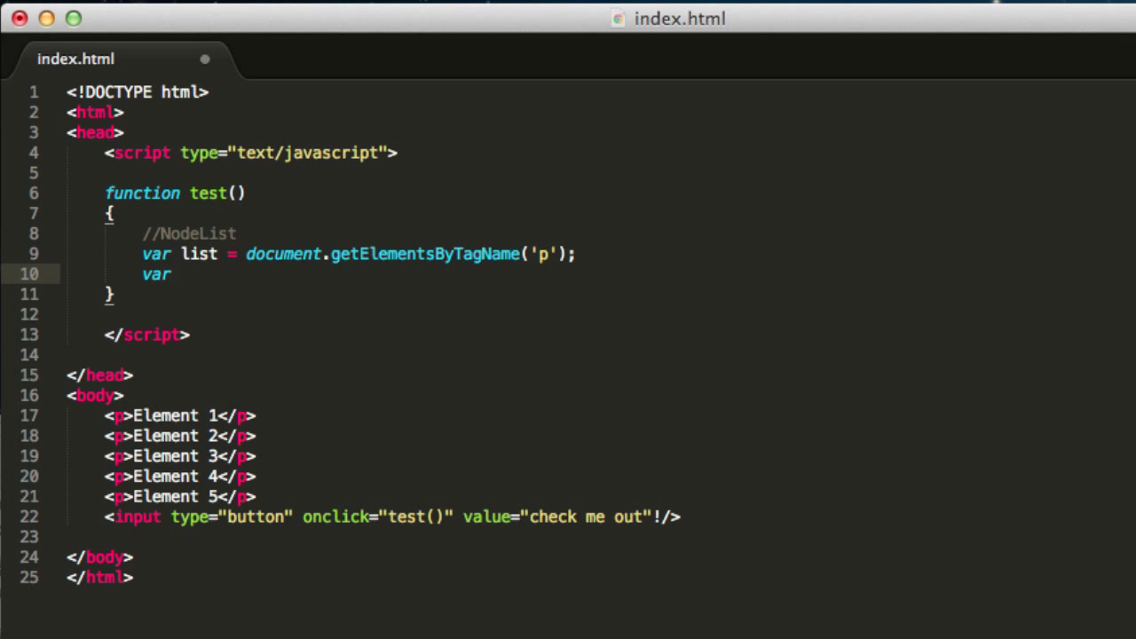
type("node")
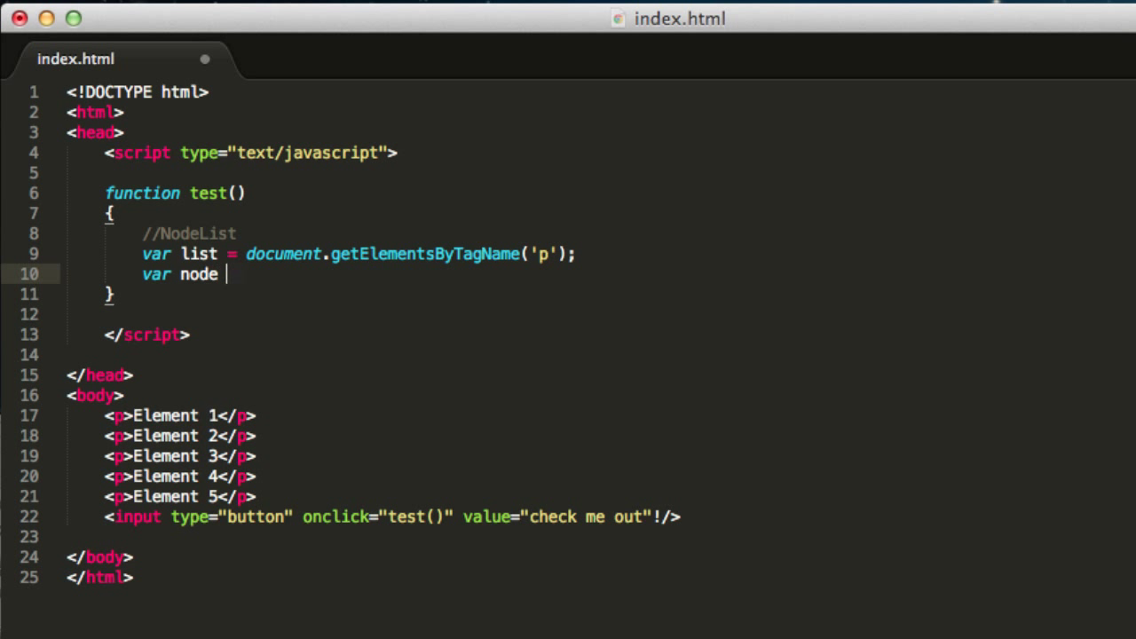
type("=")
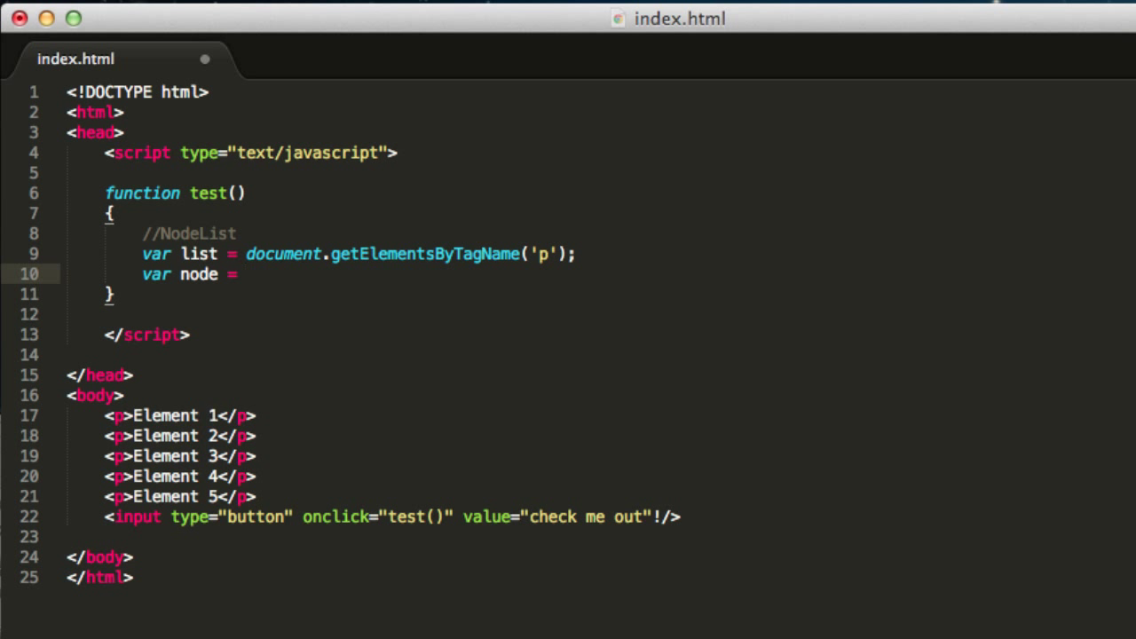
type("list.i")
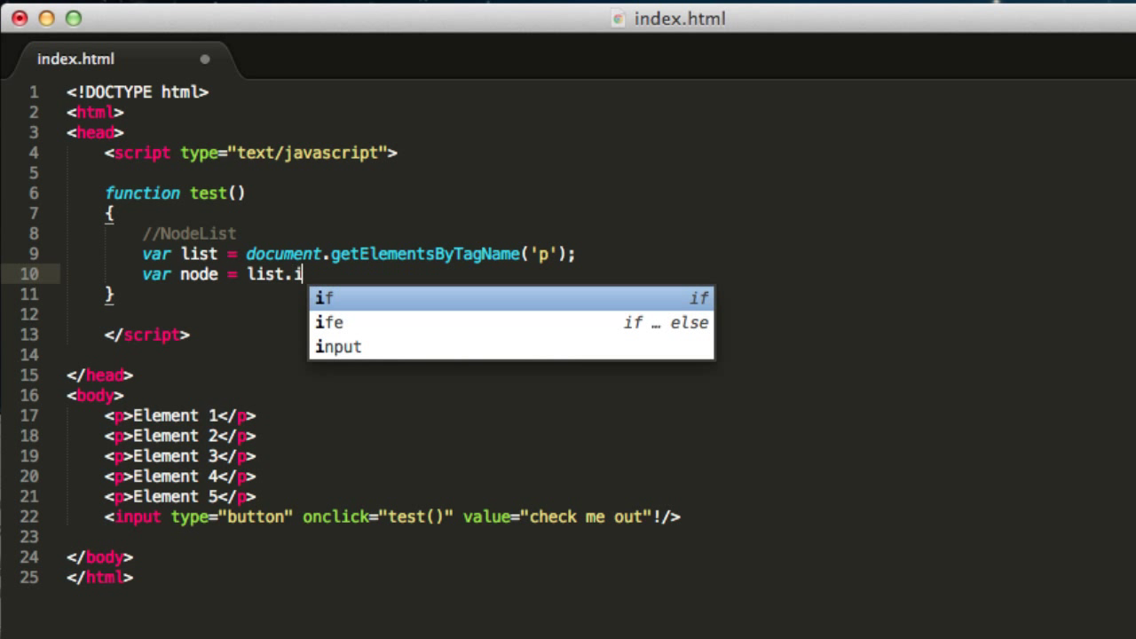
type("tem();")
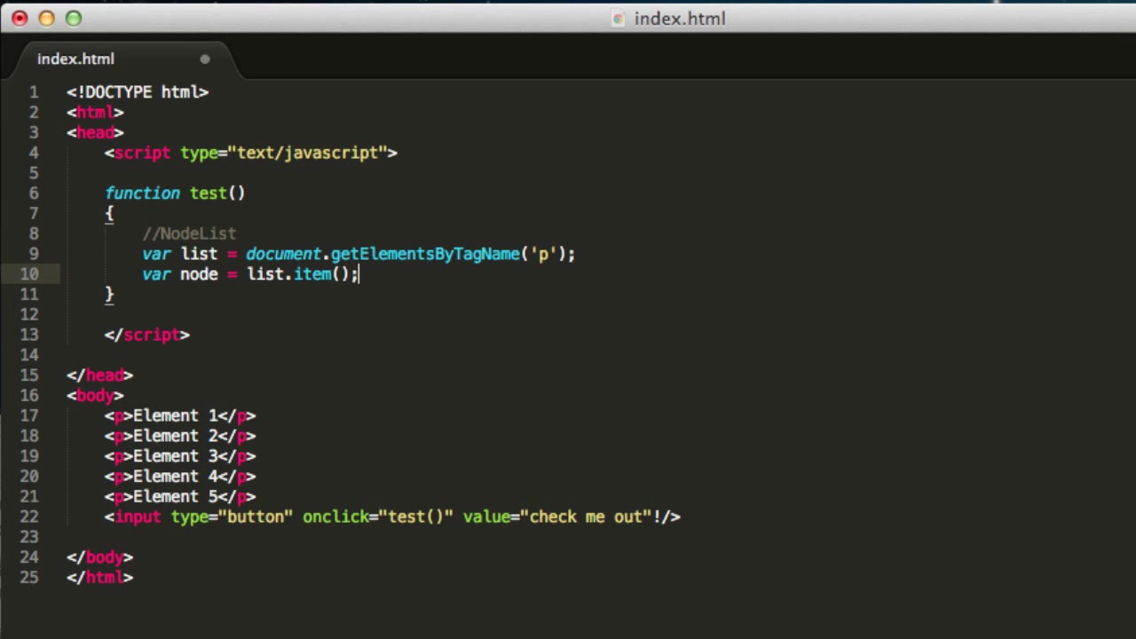
type("0")
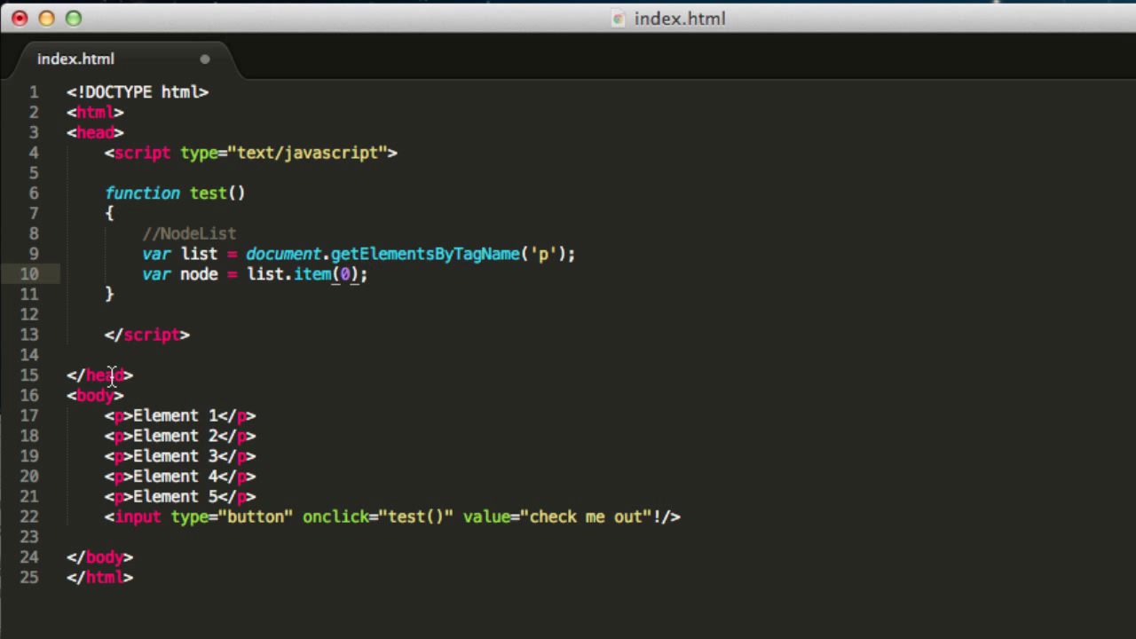
left_click_drag(104, 415, 252, 496)
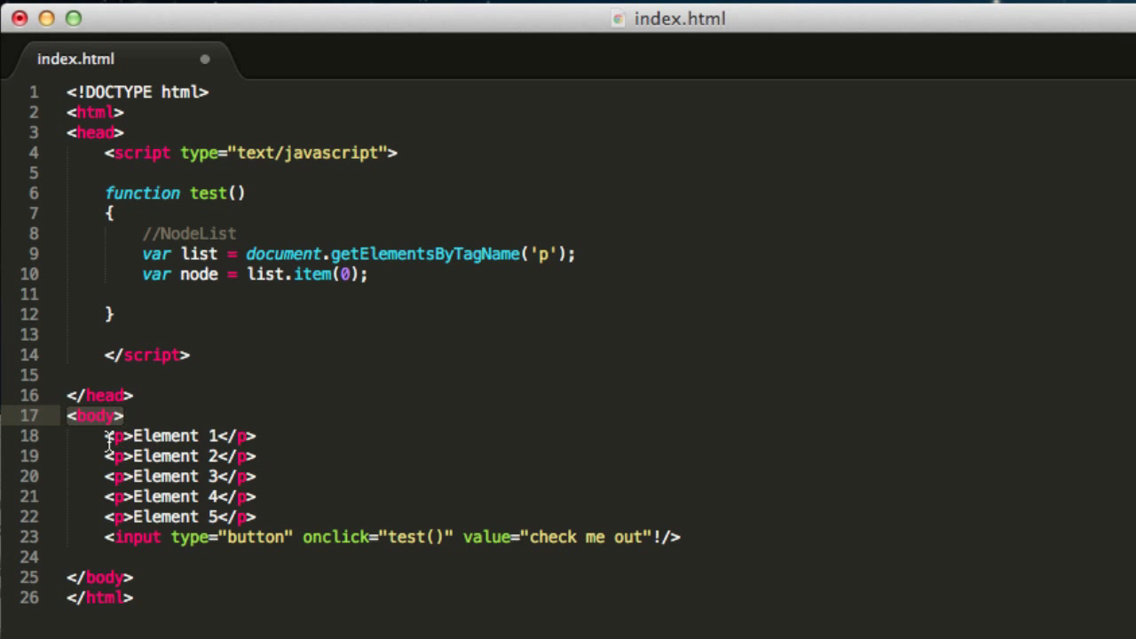
left_click_drag(107, 435, 255, 517)
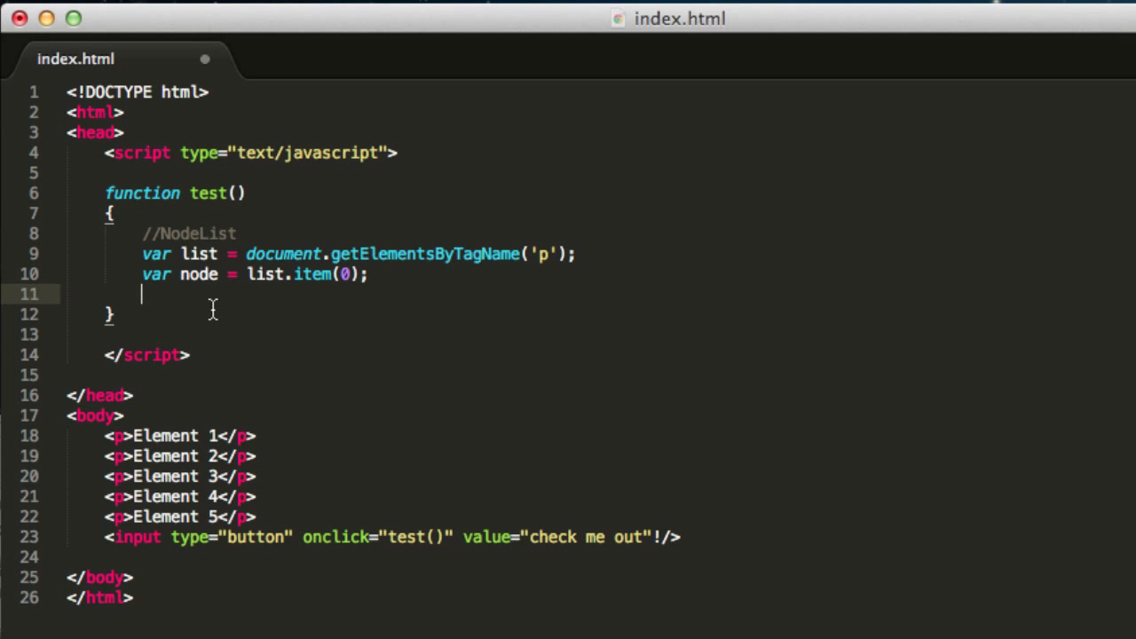
Begin the new statement as node.parentNode, discarding the mistaken getParent and nodeParent attempts
type("node")
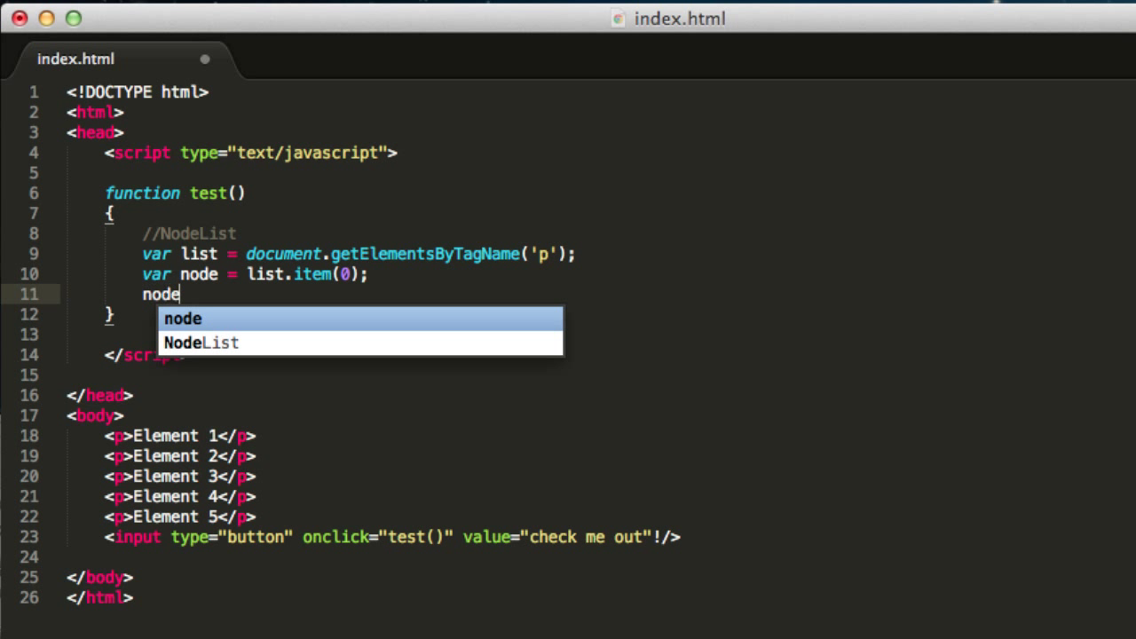
type(".")
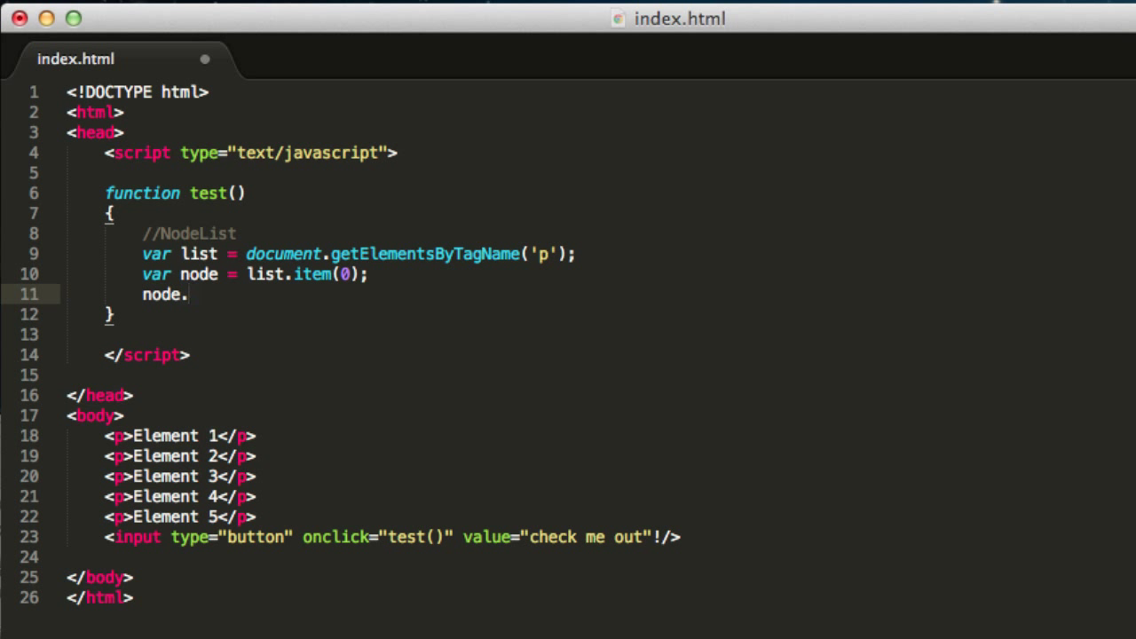
type("get")
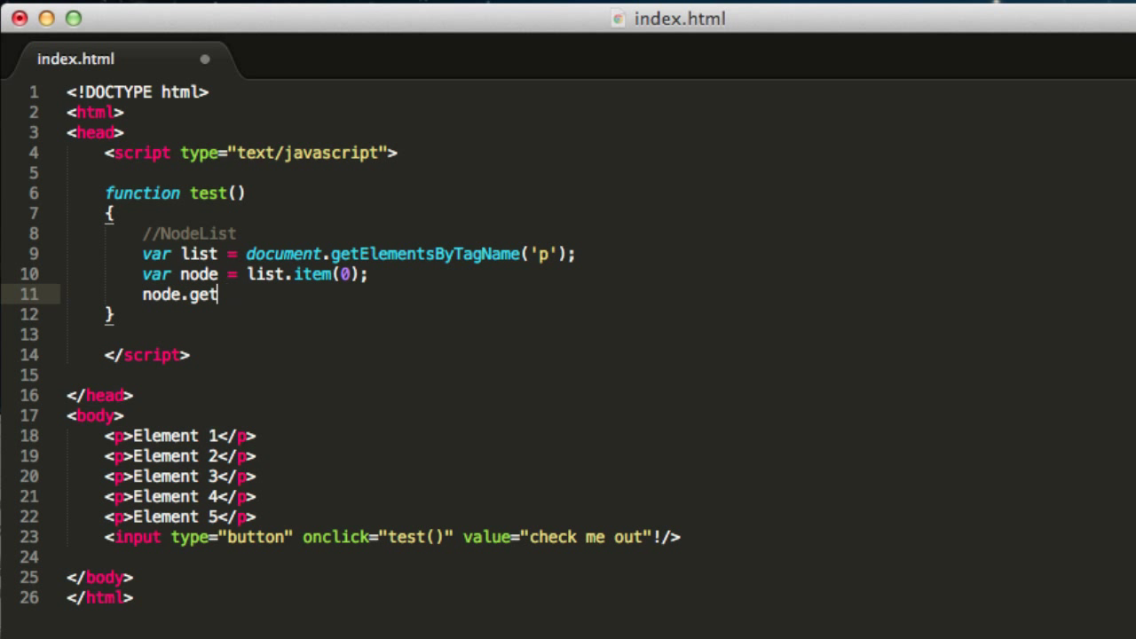
type("Parent")
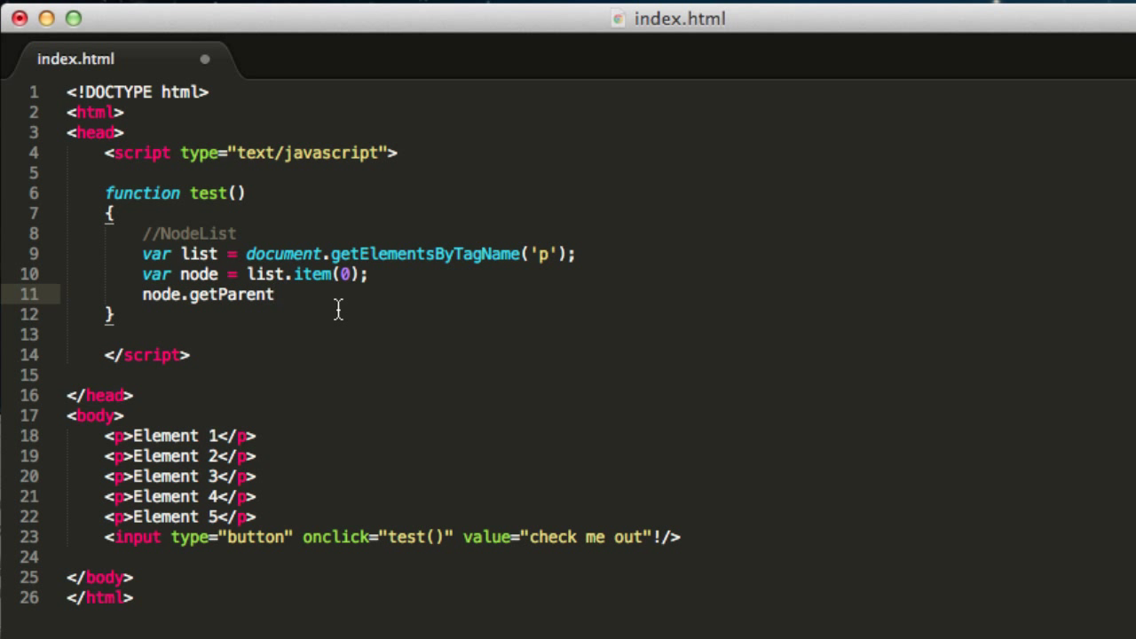
key("BackSpace")
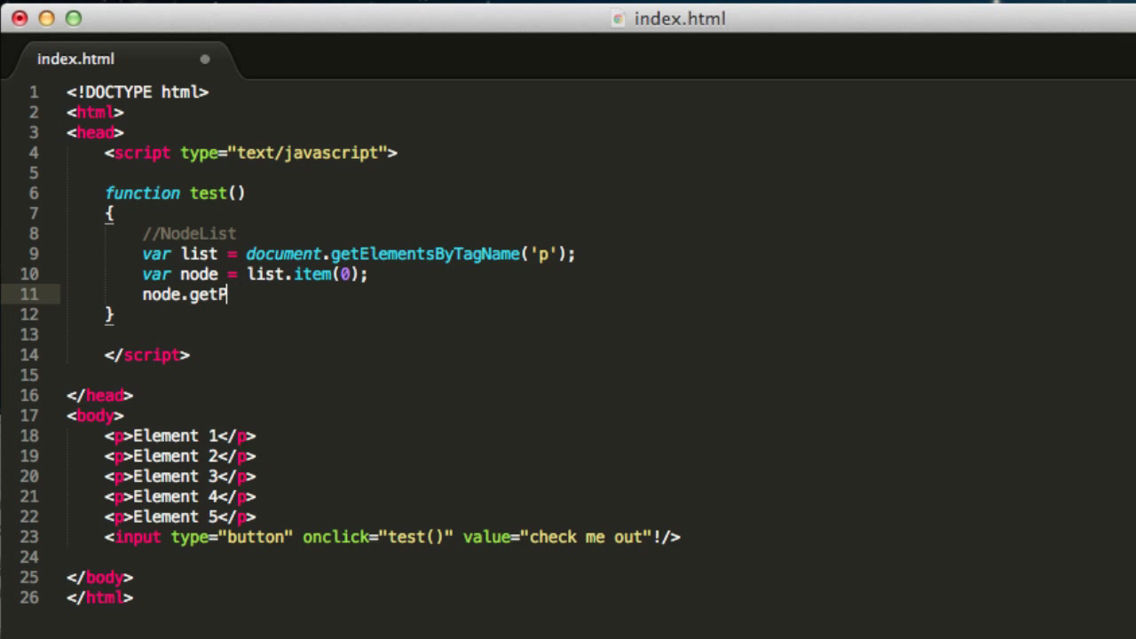
type("nodePa")
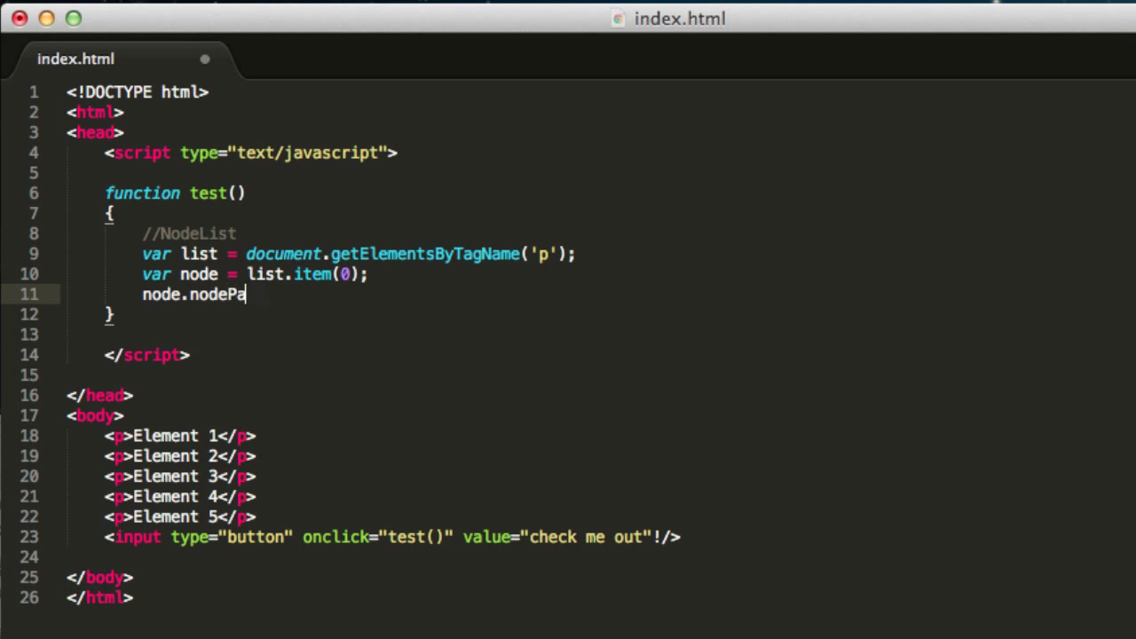
type("rent")
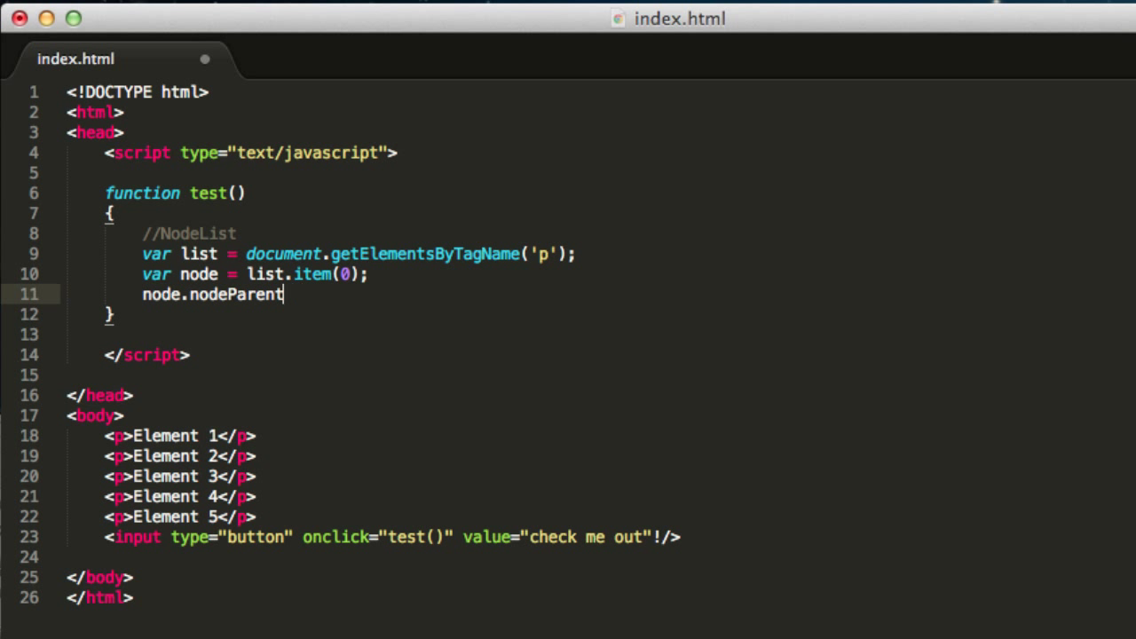
key("BackSpace")
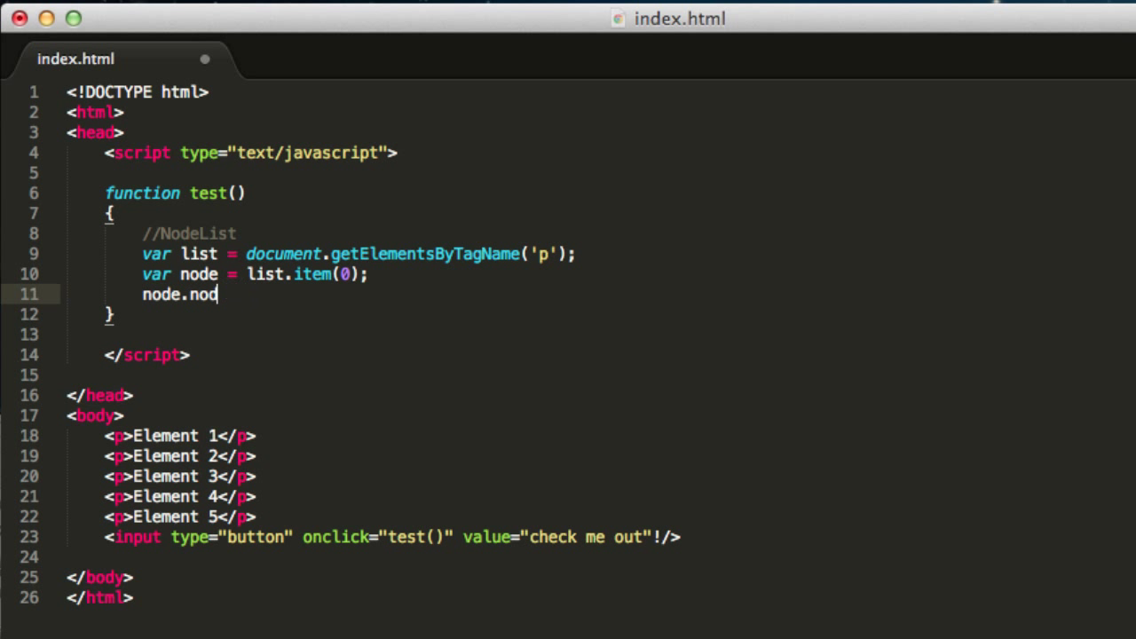
type("pare")
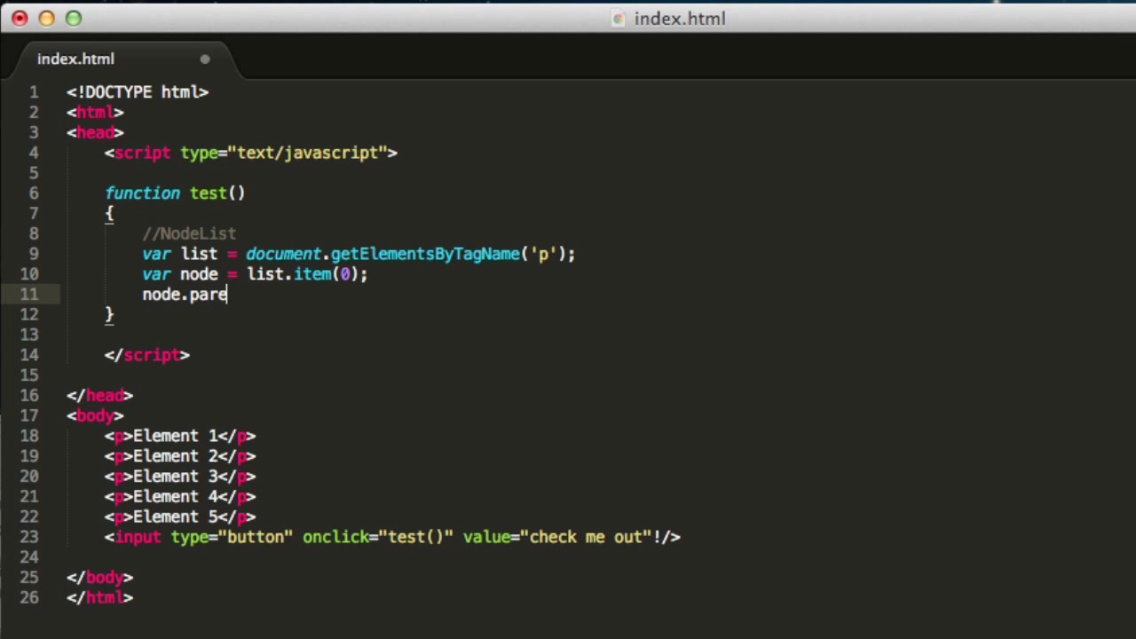
type("ntNode")
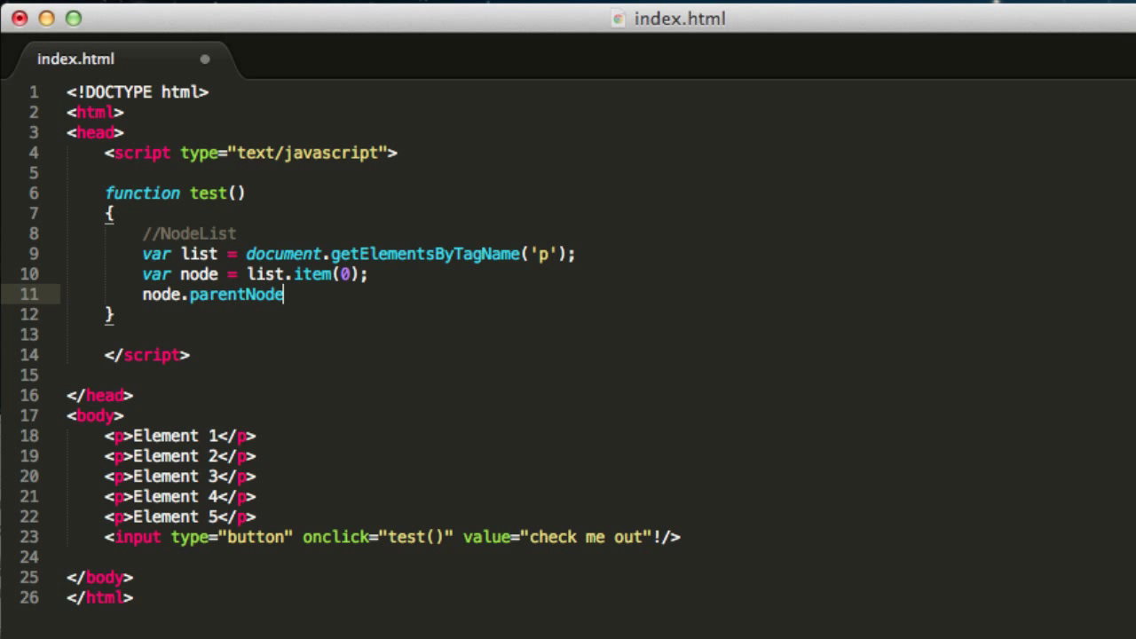
mouse_move(310, 295)
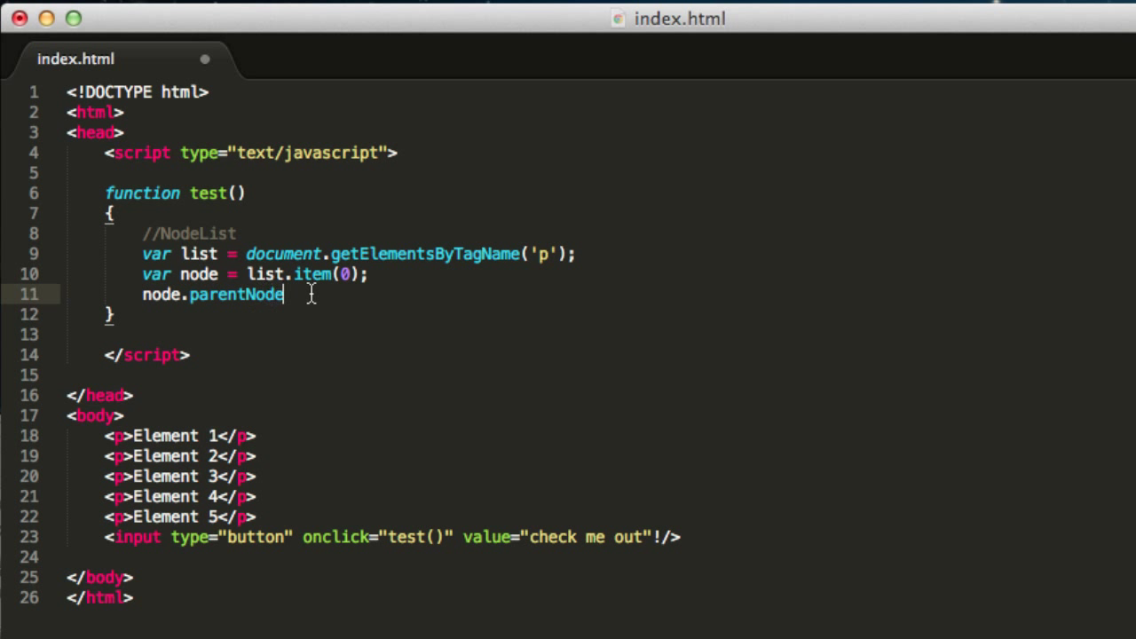
Complete the line as node.parentNode.removeChild(node); with node as the child argument
left_click(255, 437)
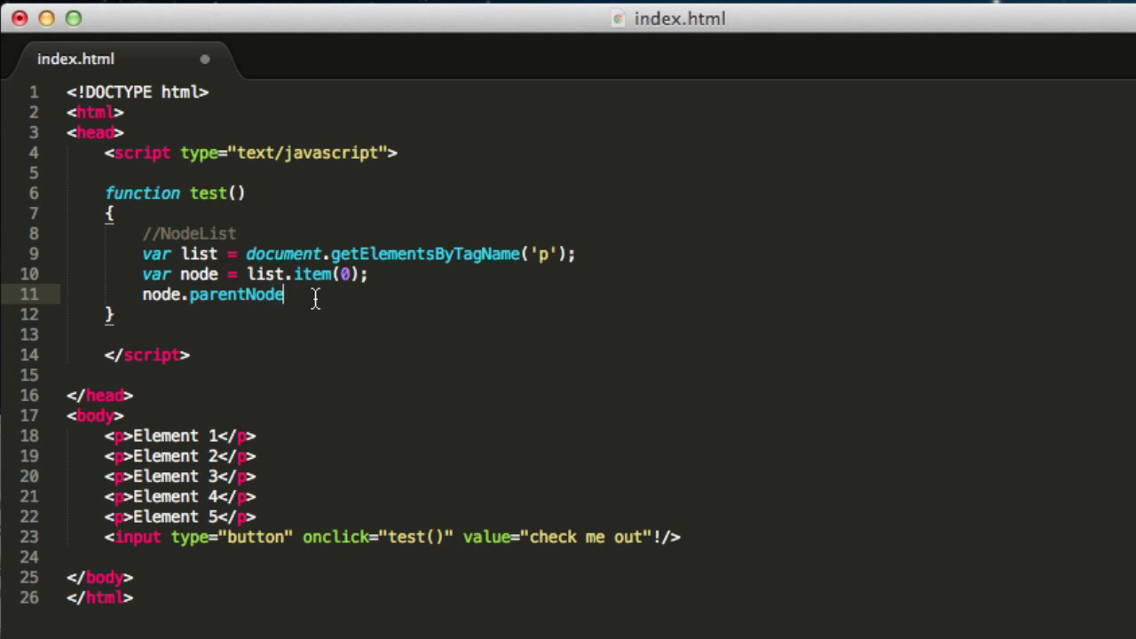
type(".removeC")
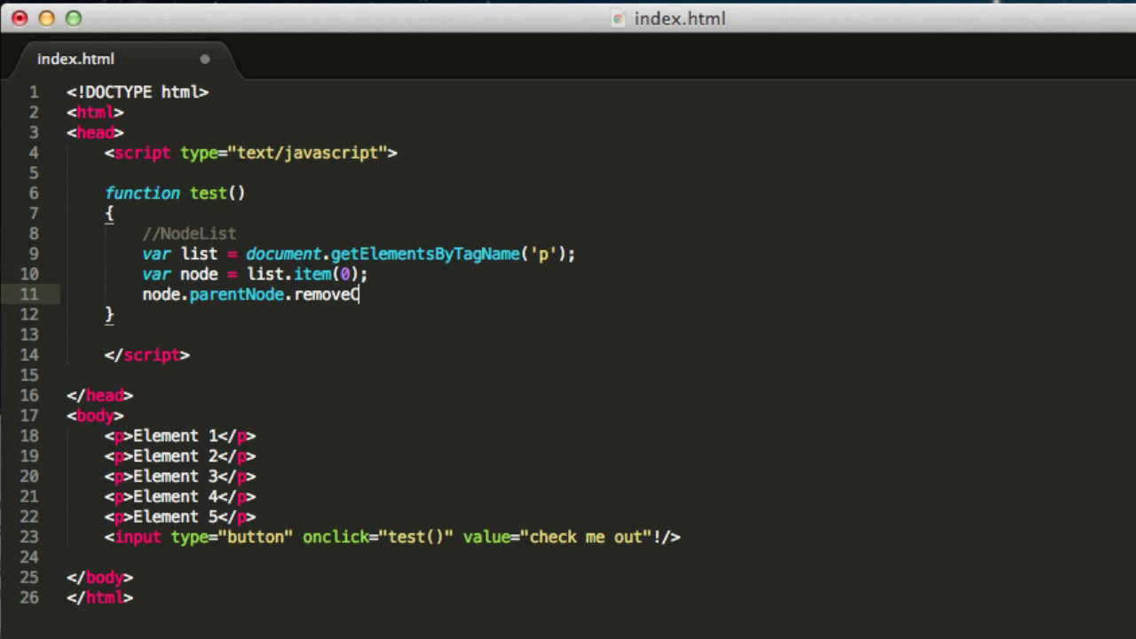
type("Child();")
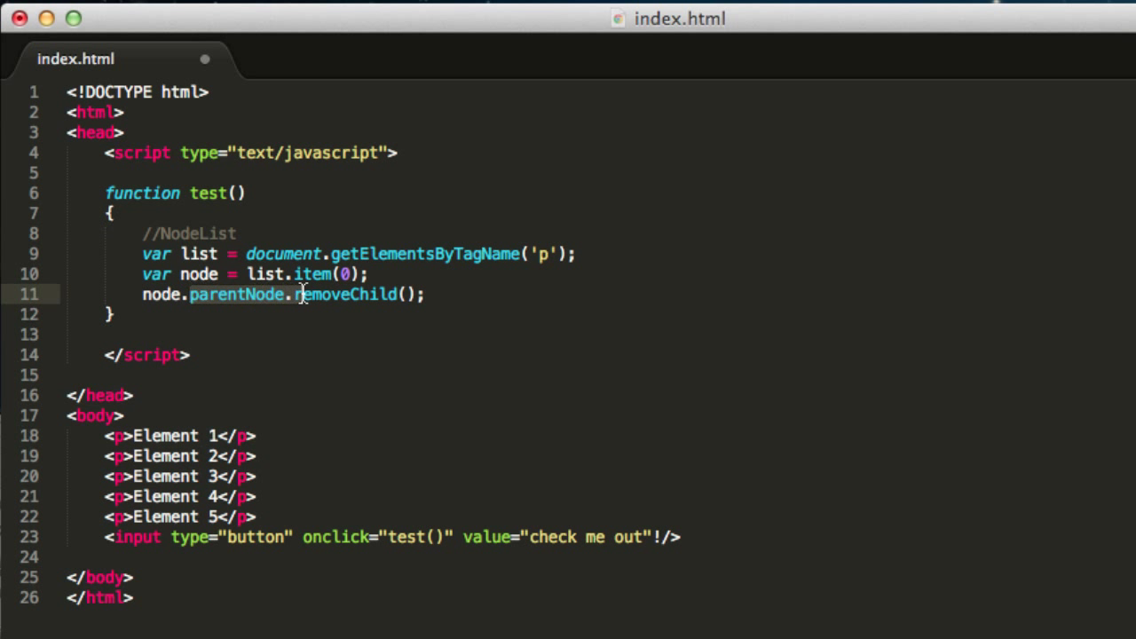
left_click(88, 415)
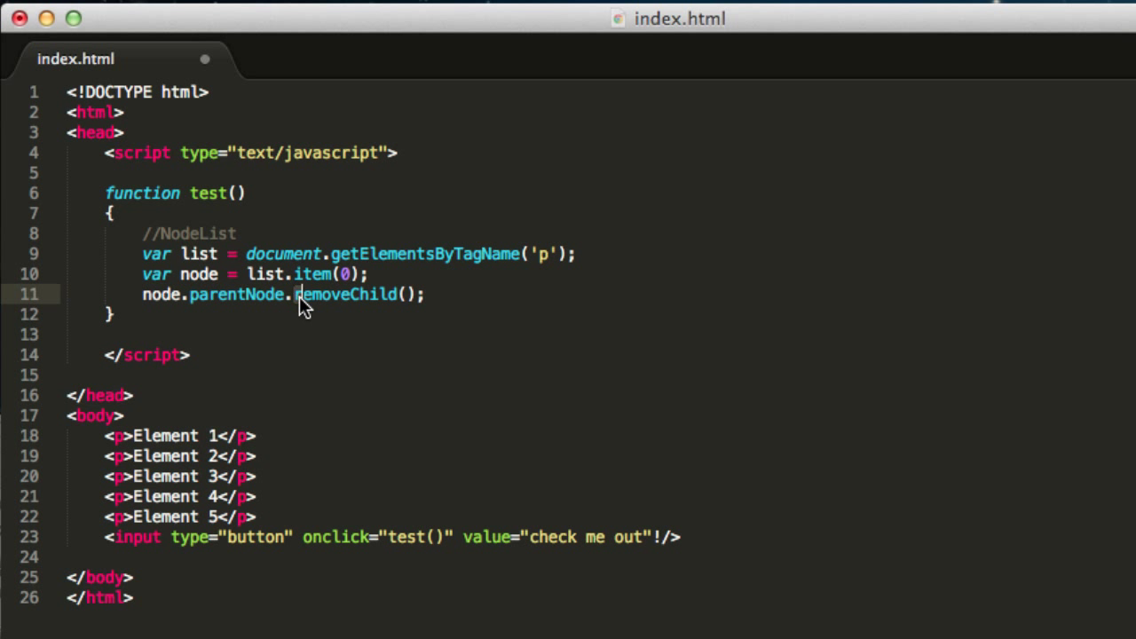
double_click(346, 295)
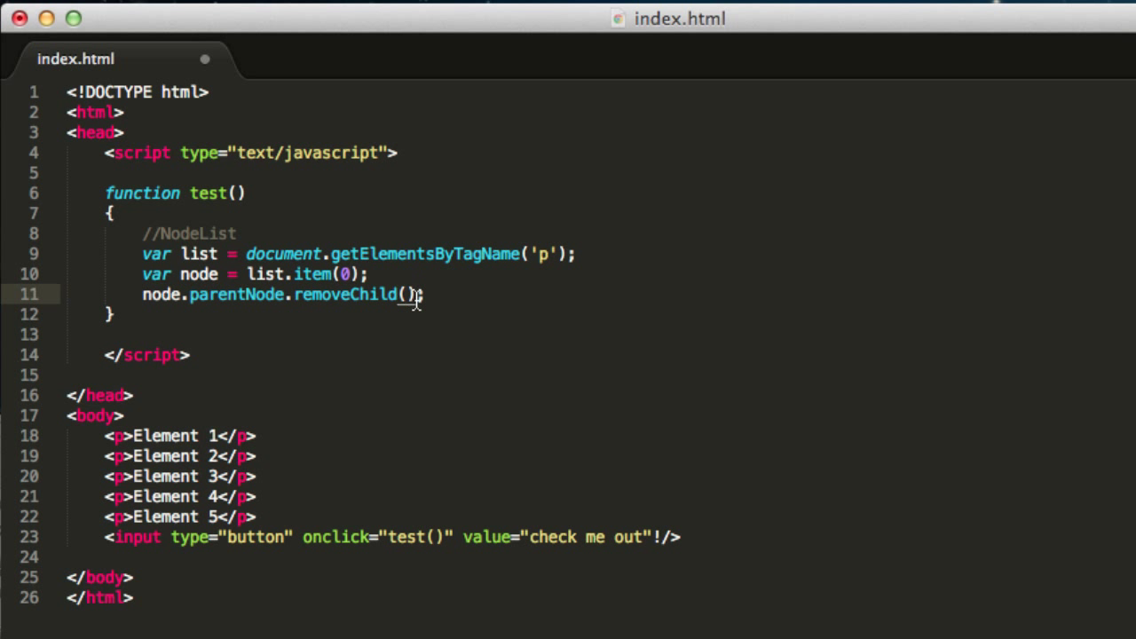
type("node")
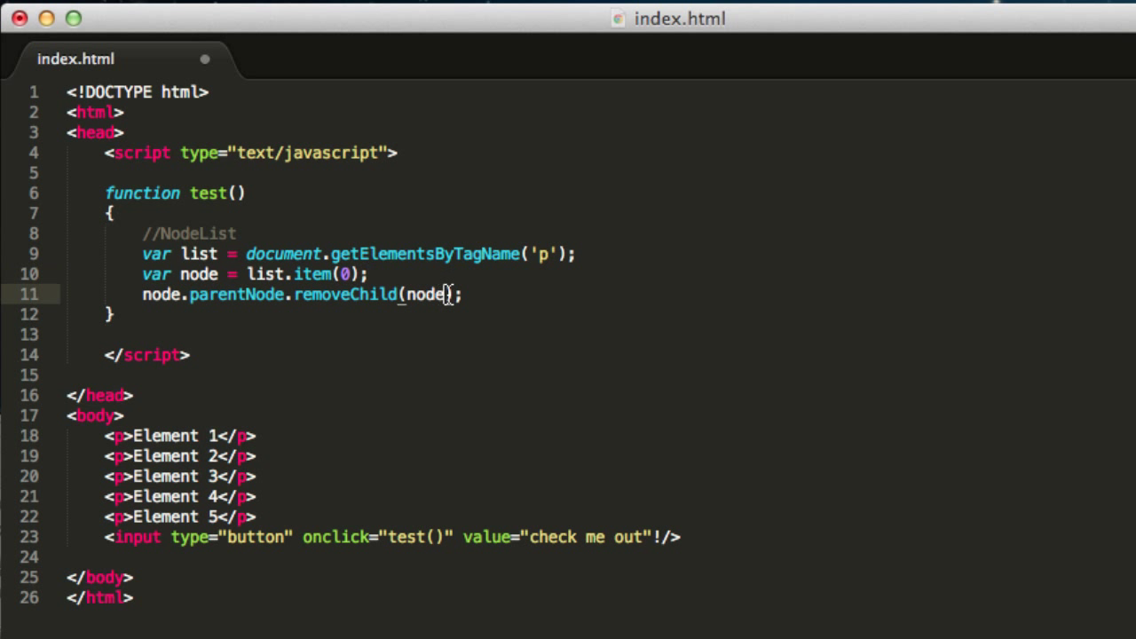
double_click(199, 274)
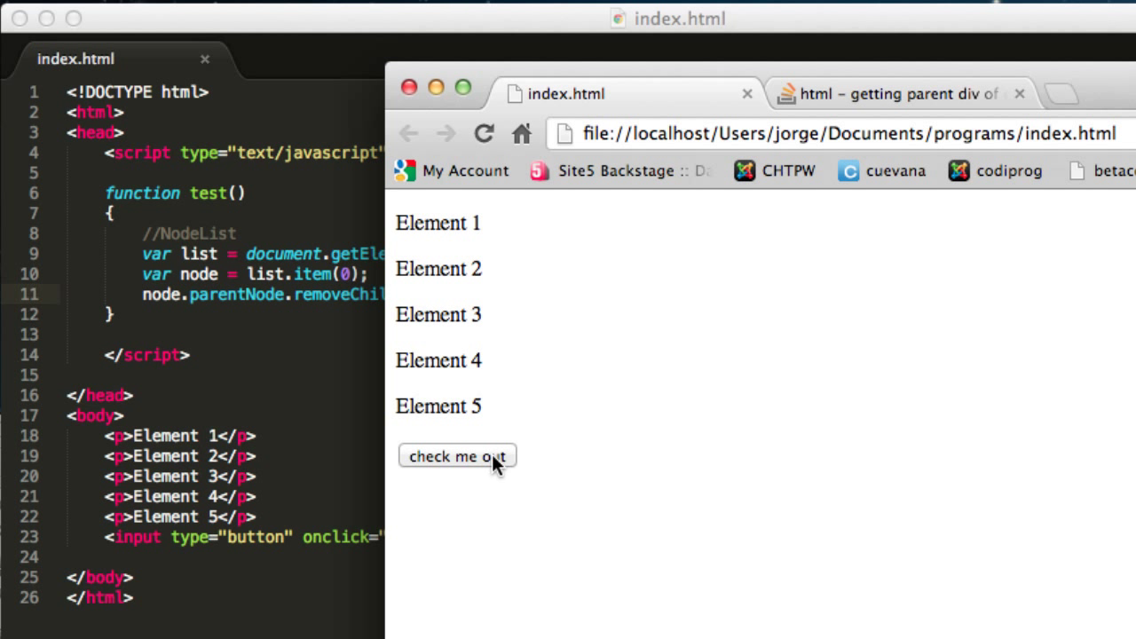
Run test() twice from the button, deleting Element 1 and Element 2
left_click(458, 454)
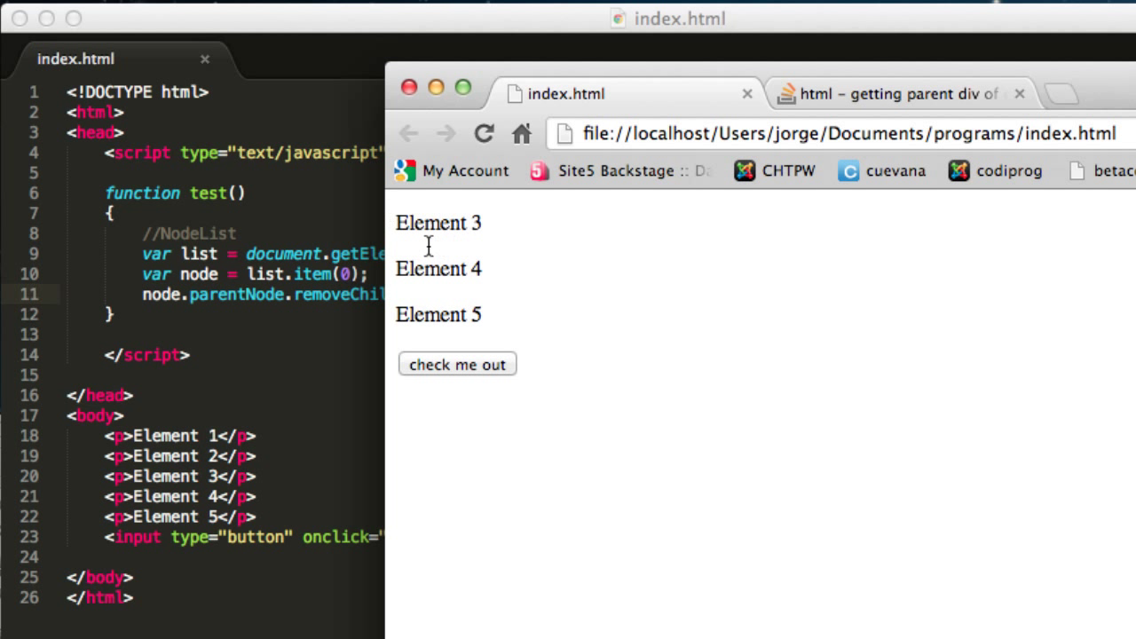
left_click(458, 363)
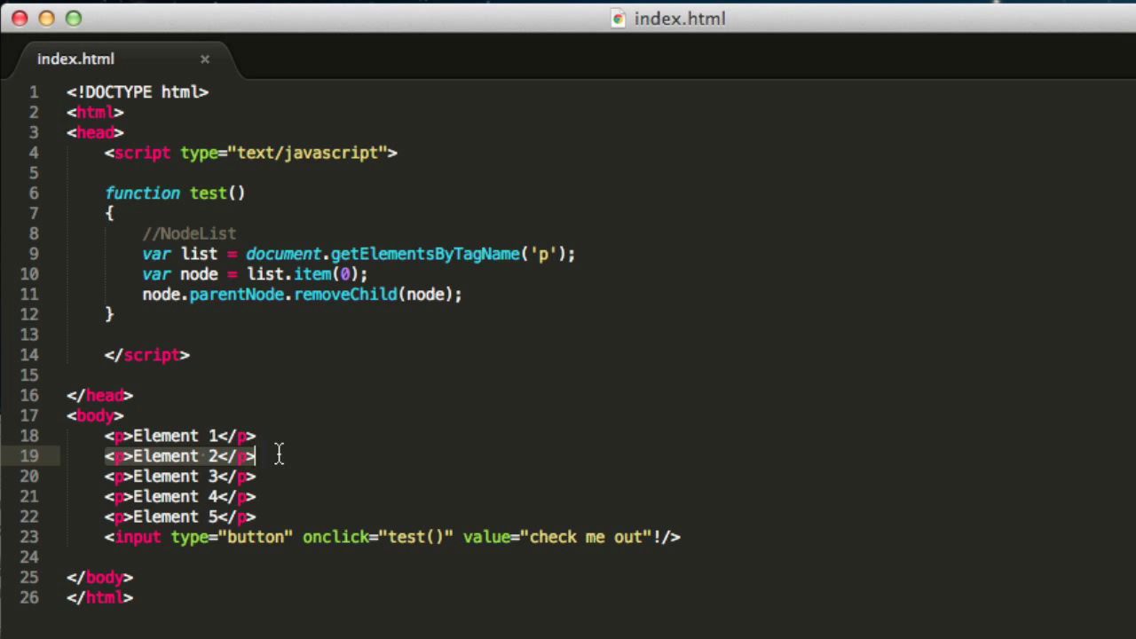
mouse_move(369, 270)
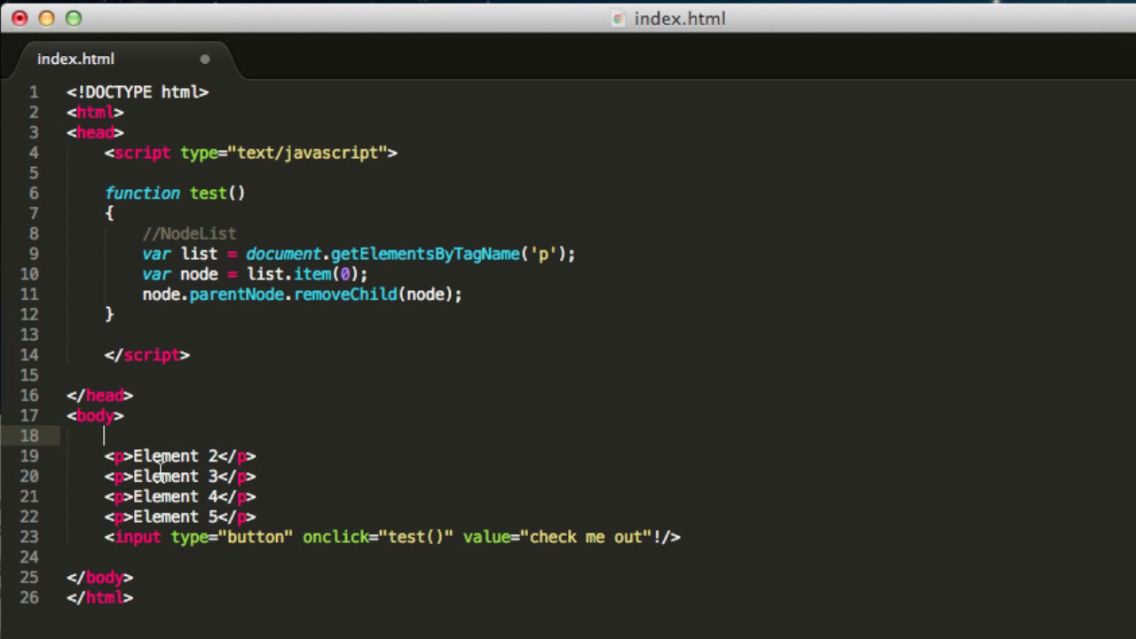
left_click_drag(104, 456, 255, 497)
type("<p>Element 1</p>")
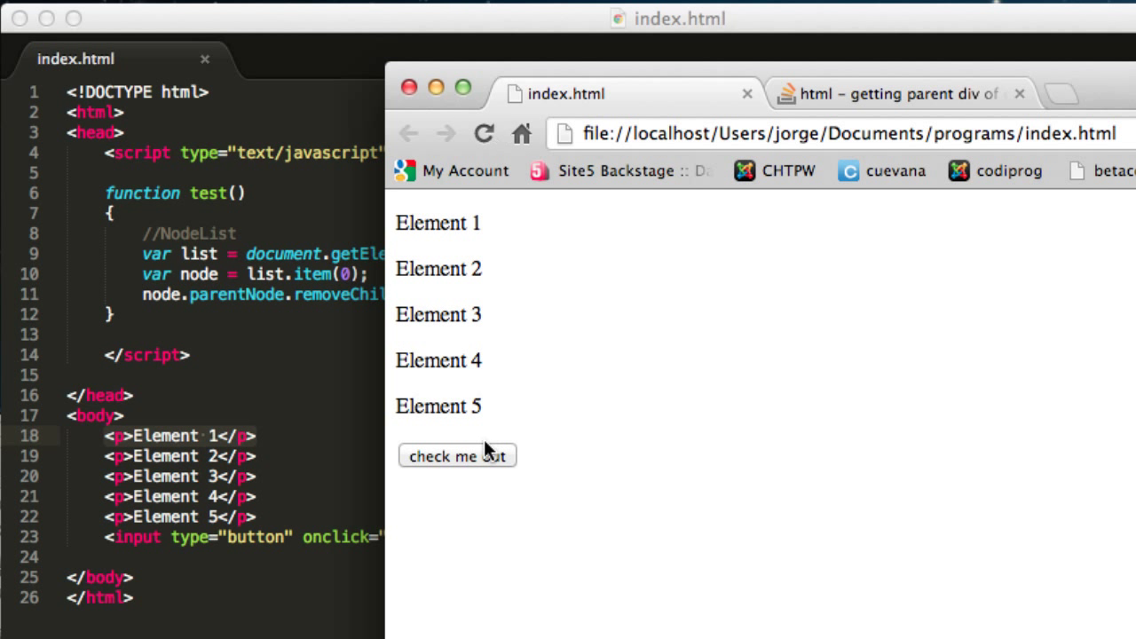
Delete paragraphs one by one with 'check me out', then reload to restore Element 1 through 5
left_click(458, 455)
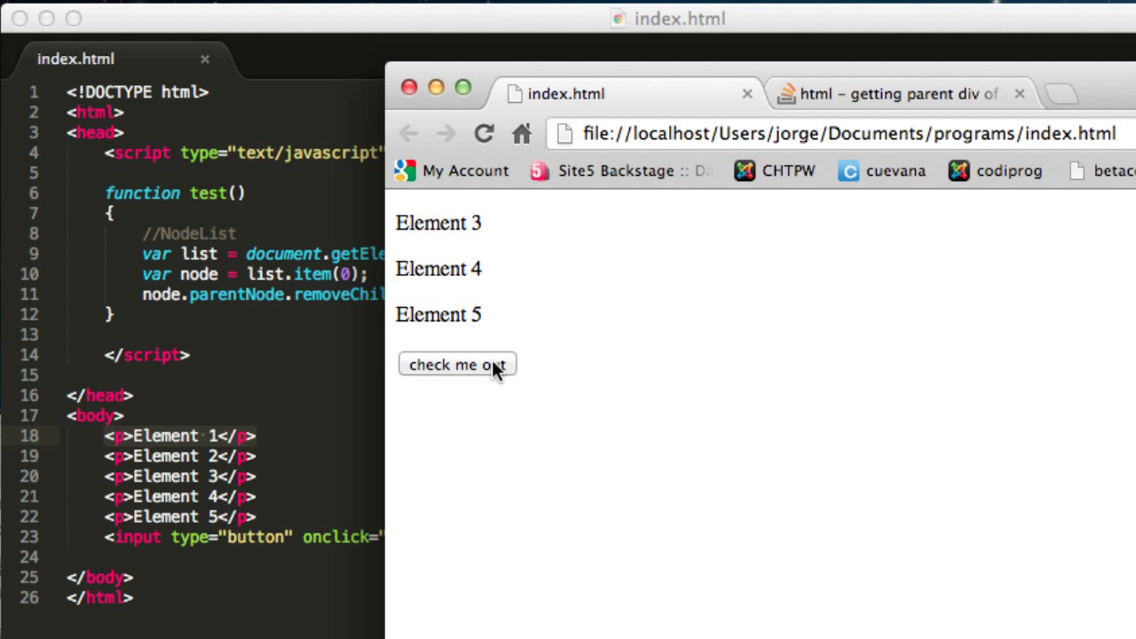
left_click(456, 364)
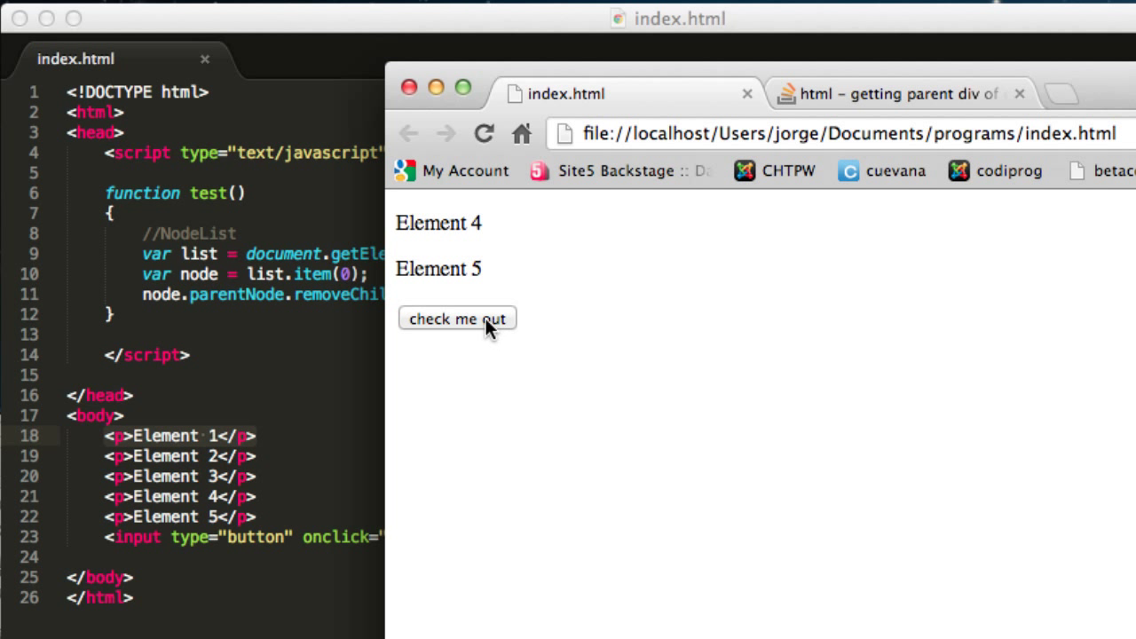
left_click(482, 133)
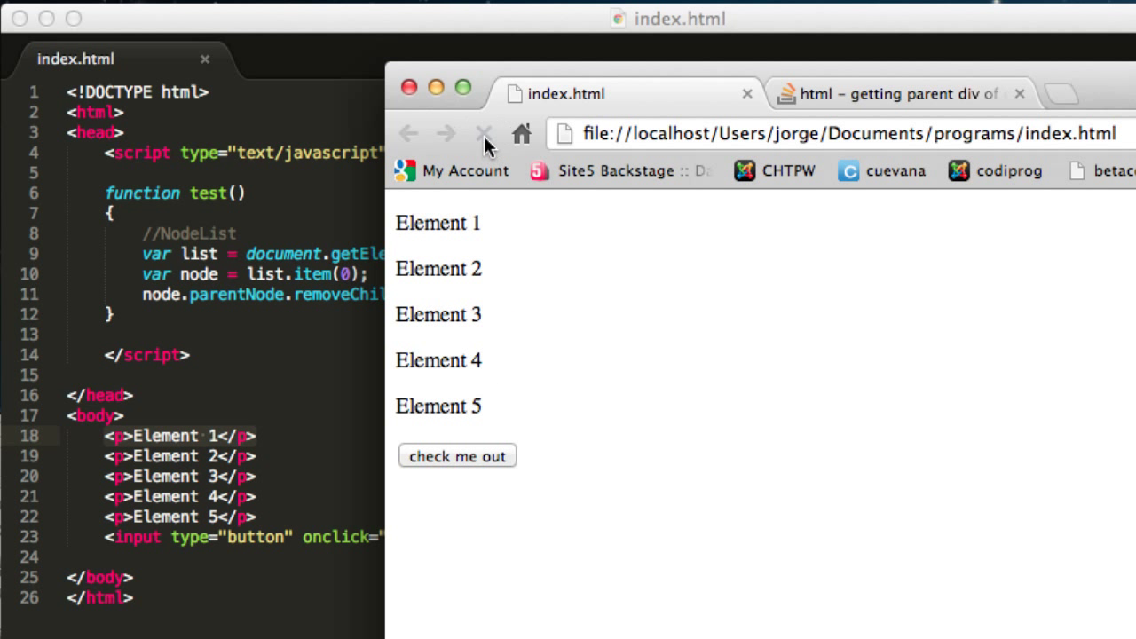